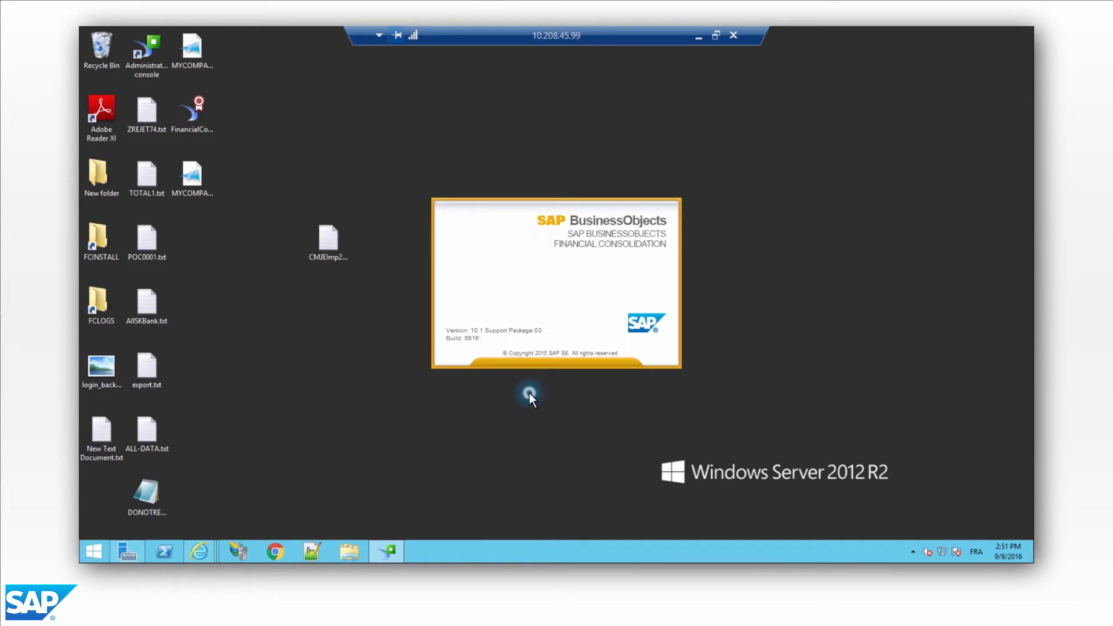
pyautogui.moveTo(863, 262)
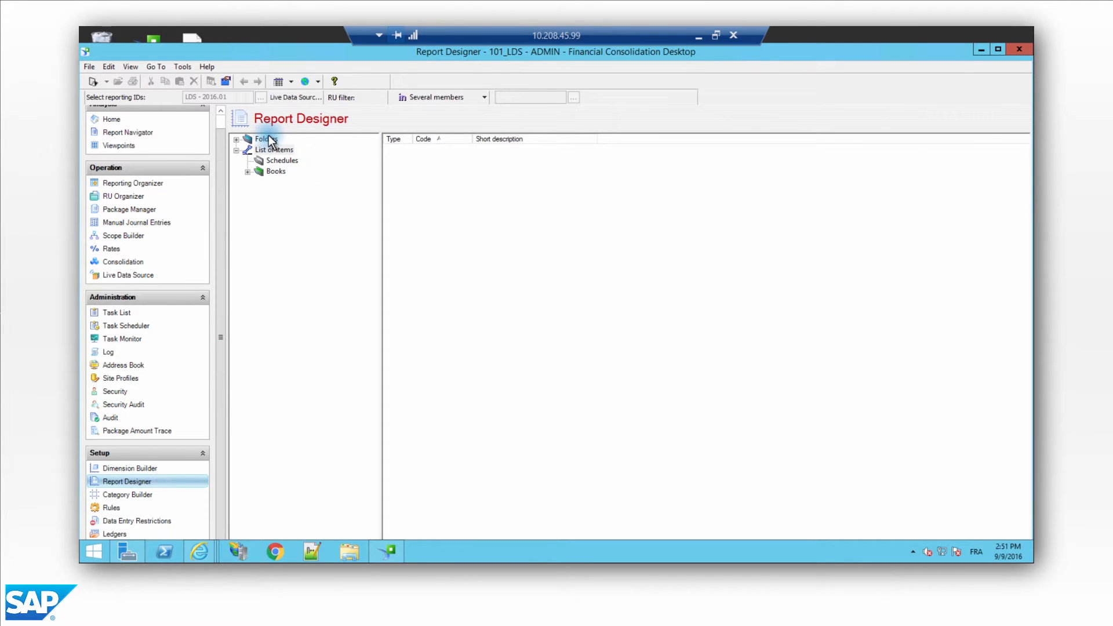
# Open the LDSV-PACK schedule from the LDS-V - LDS Dynamic data source folder.
pyautogui.click(246, 138)
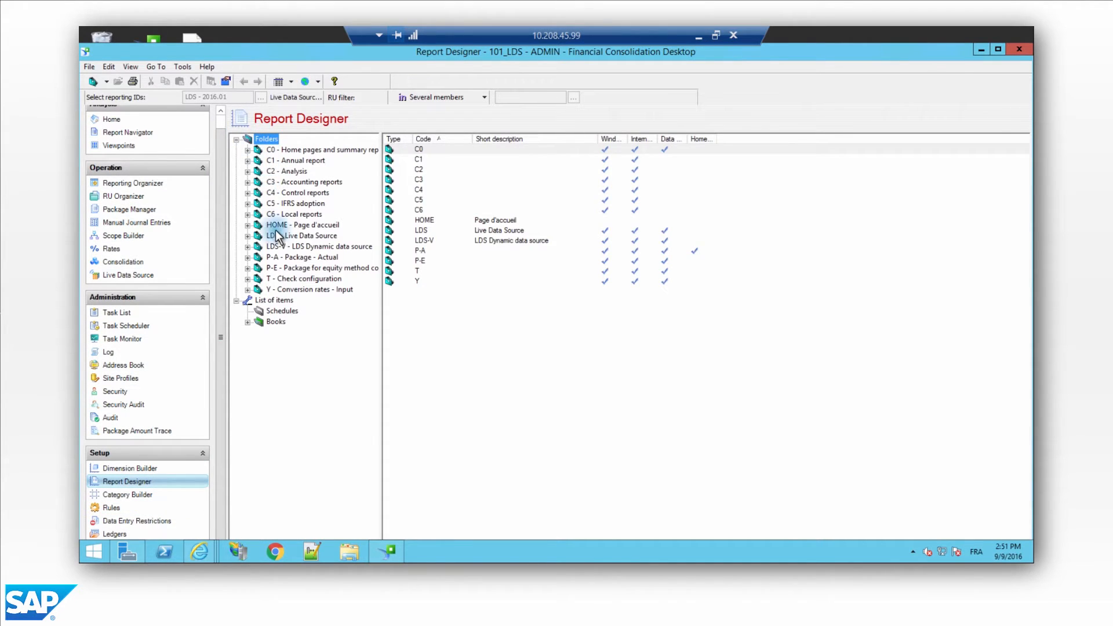
pyautogui.click(248, 247)
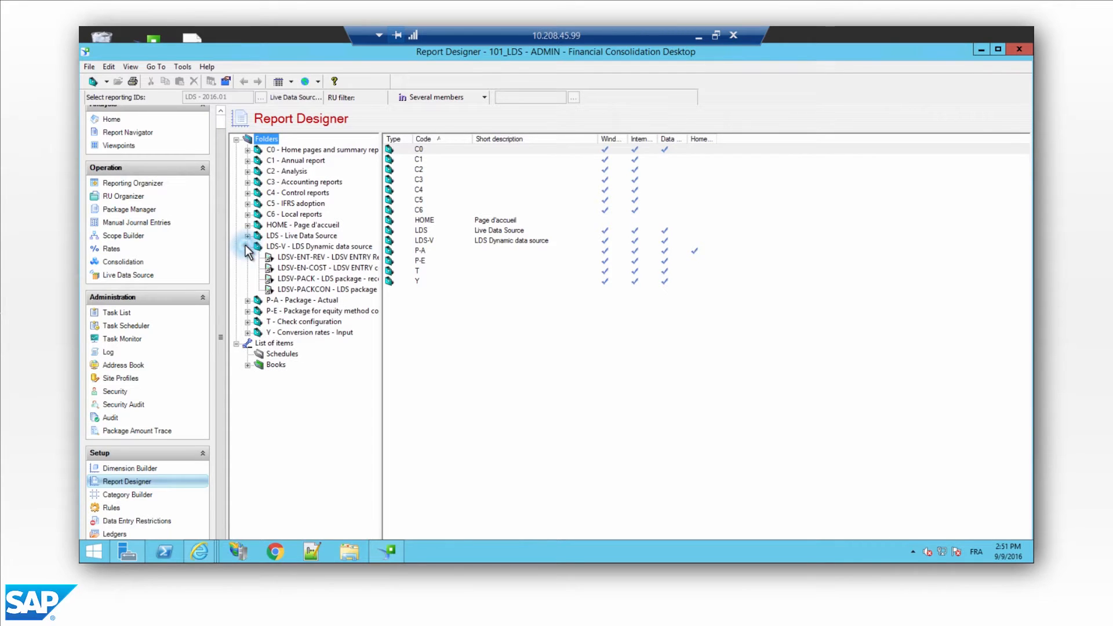
pyautogui.click(319, 247)
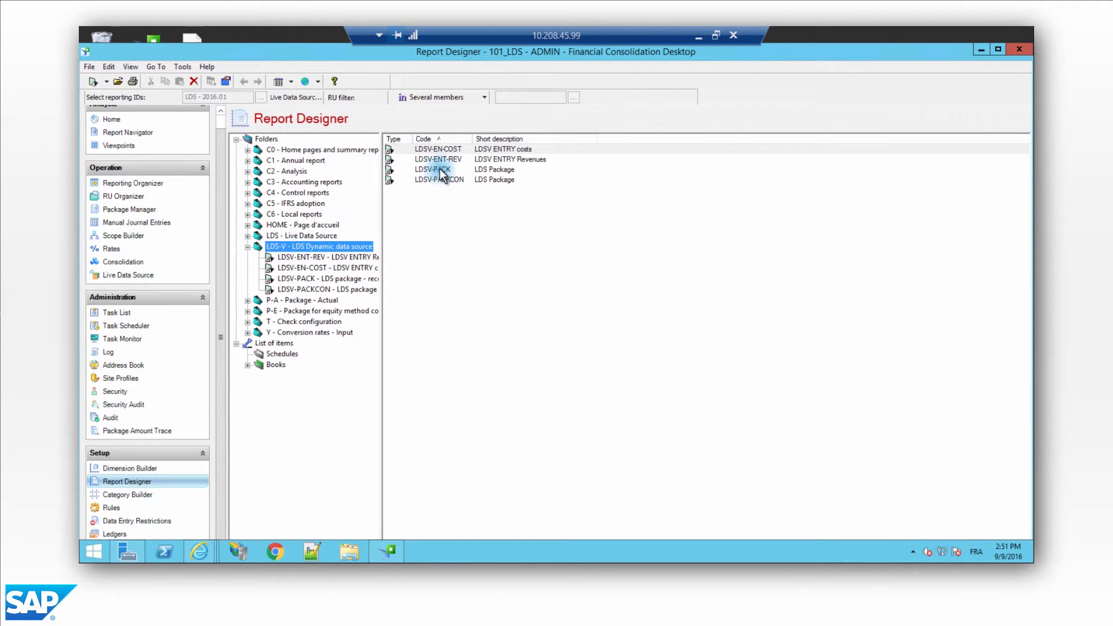
pyautogui.doubleClick(439, 169)
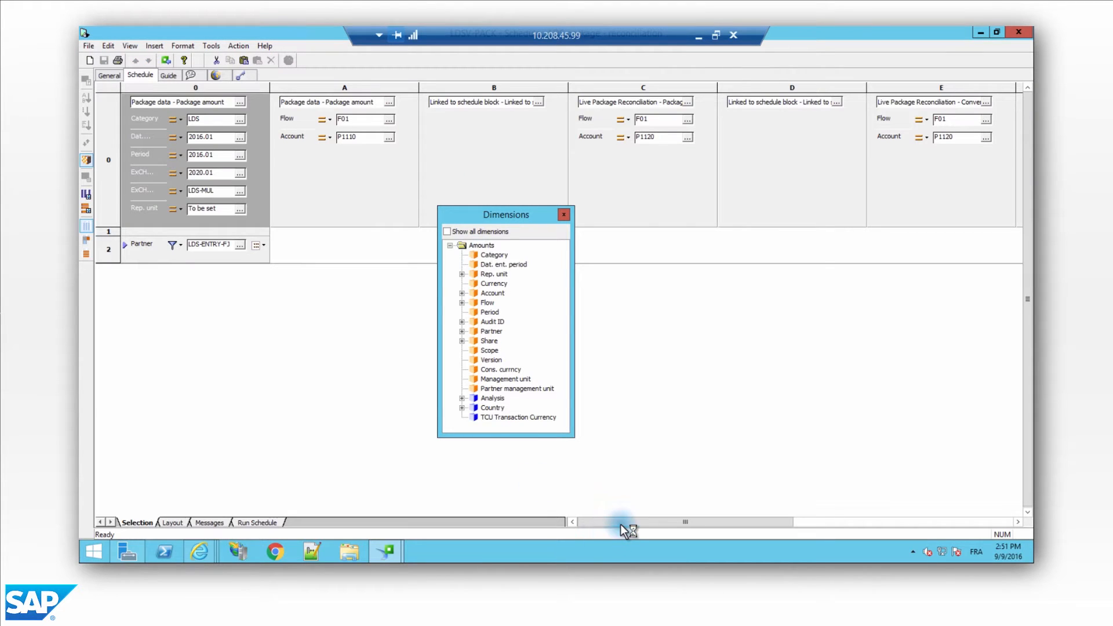
pyautogui.hscroll(3)
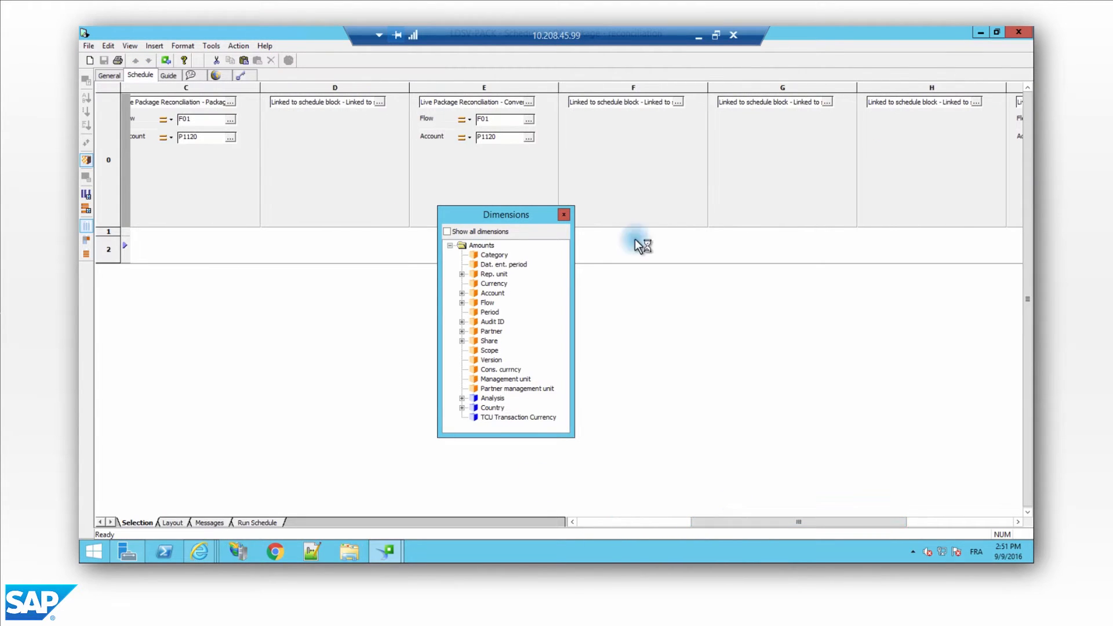
pyautogui.moveTo(531, 107)
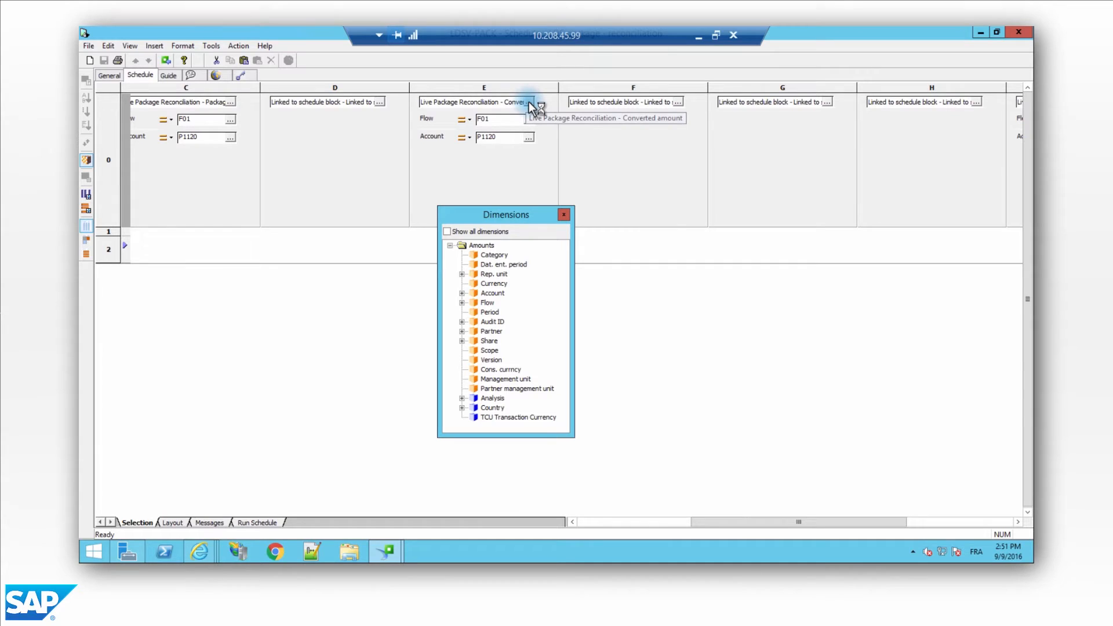
pyautogui.click(529, 101)
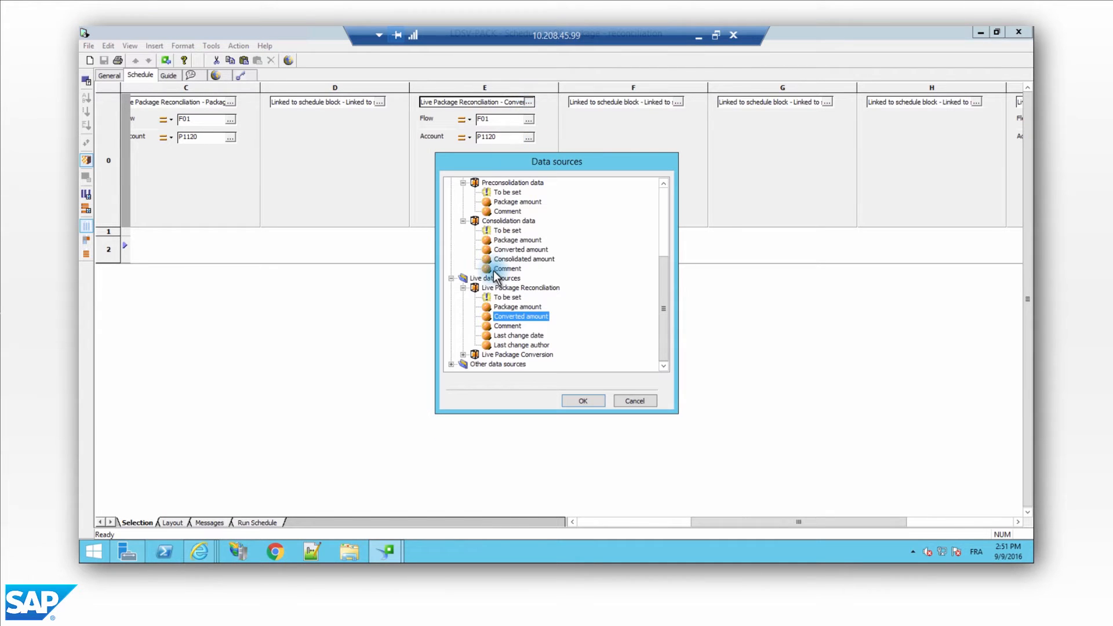
pyautogui.click(520, 288)
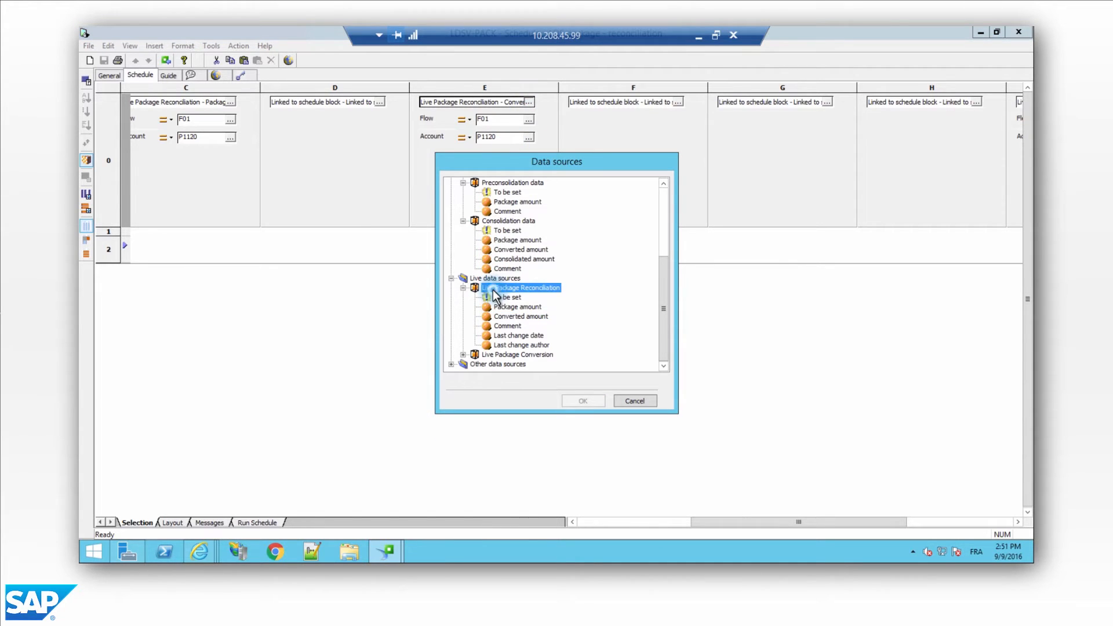
pyautogui.click(520, 316)
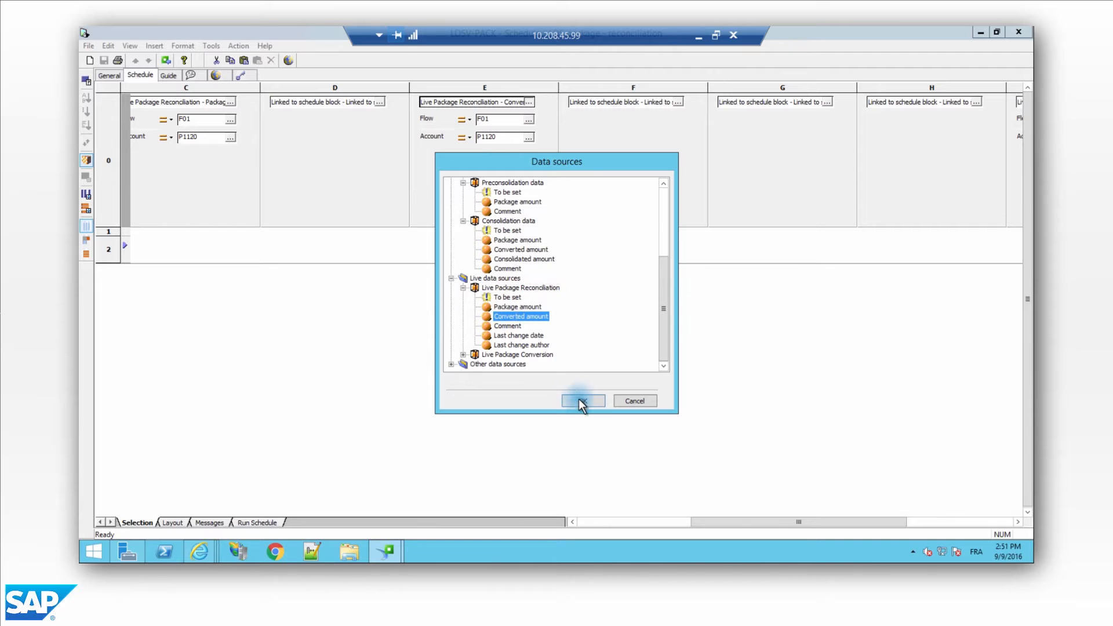
pyautogui.click(582, 400)
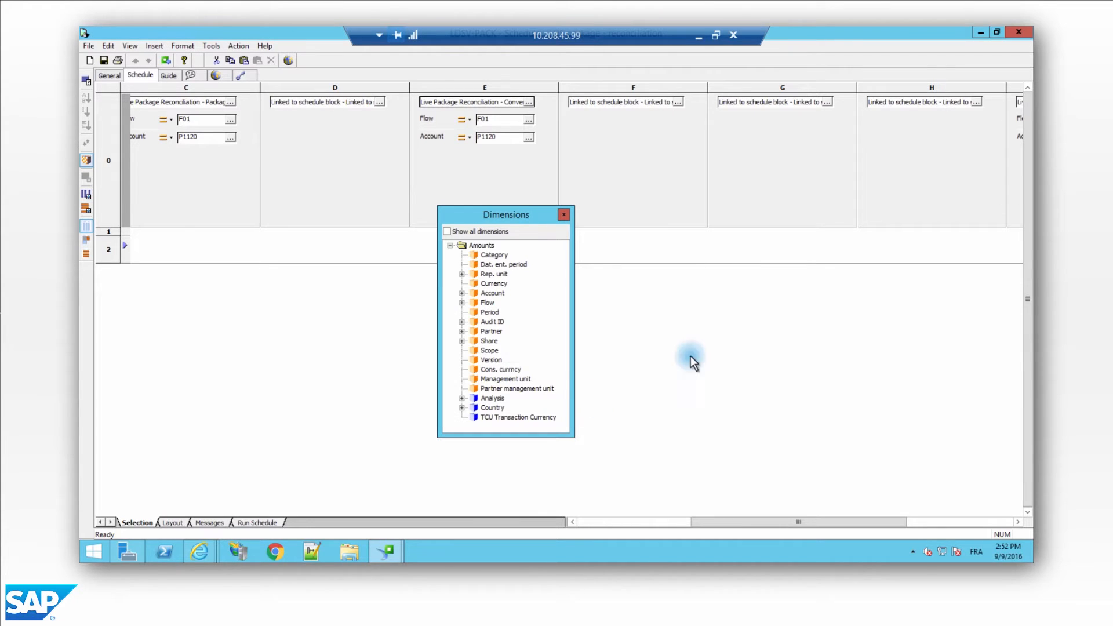
pyautogui.click(563, 215)
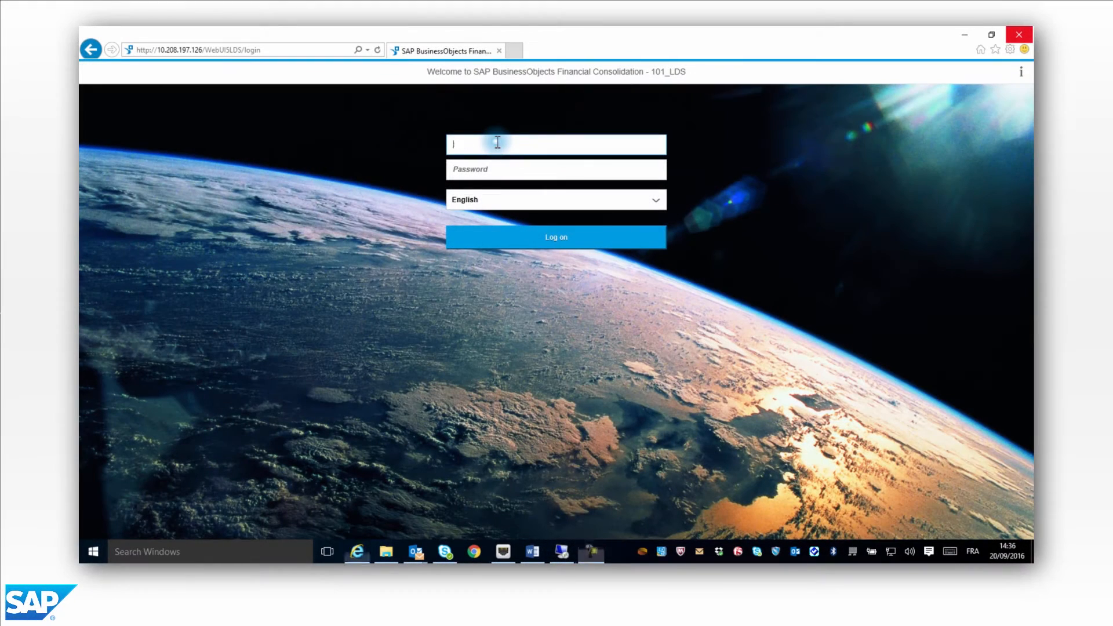
# Log on to the web client as user LISA.
pyautogui.write('LISA')
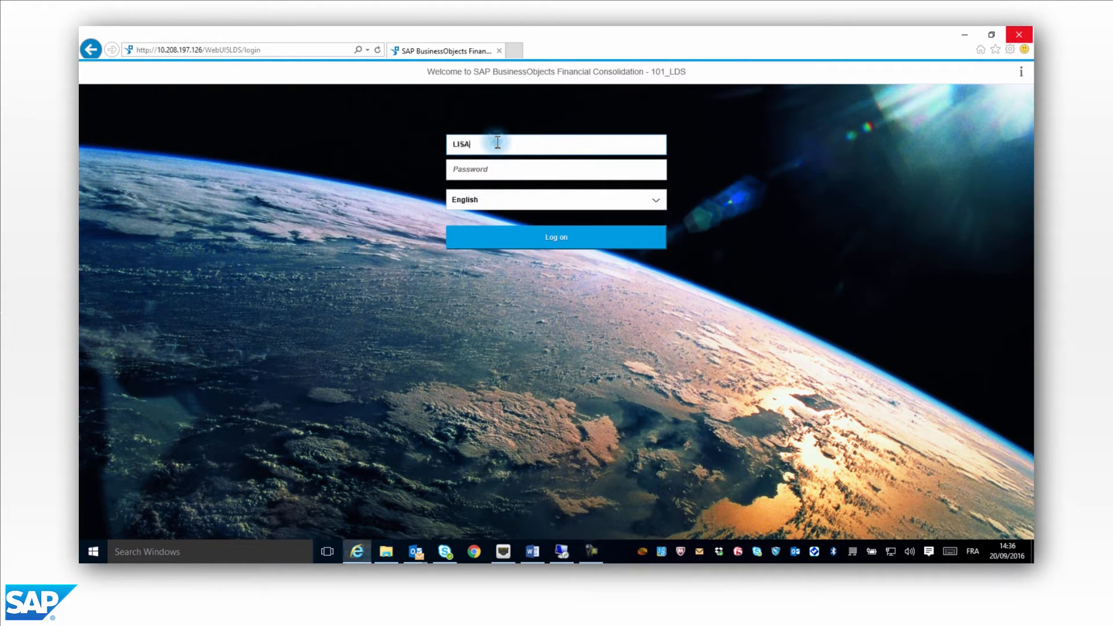
pyautogui.click(556, 237)
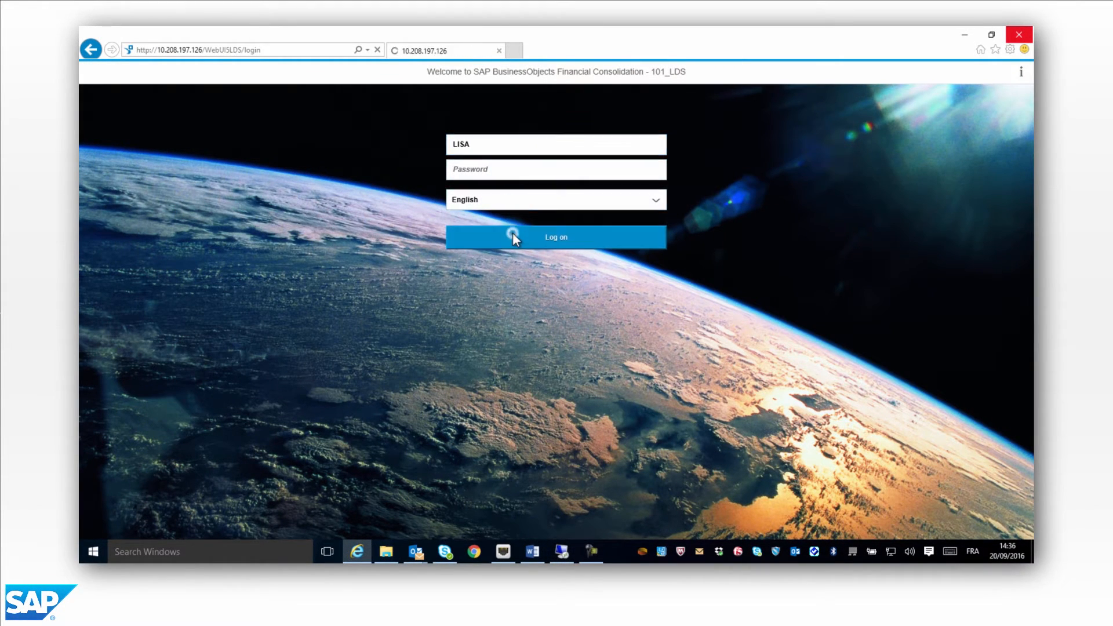
pyautogui.click(556, 237)
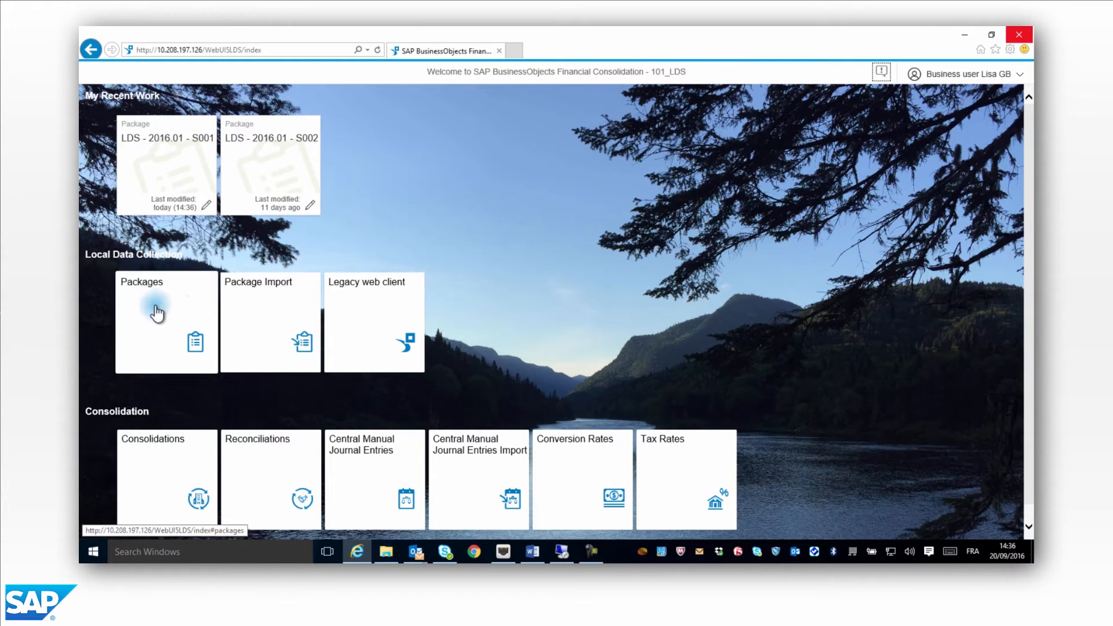
# Open the 2016.01 S001 Subsidiary - United Kingdom 1 package and maximize its window.
pyautogui.click(166, 320)
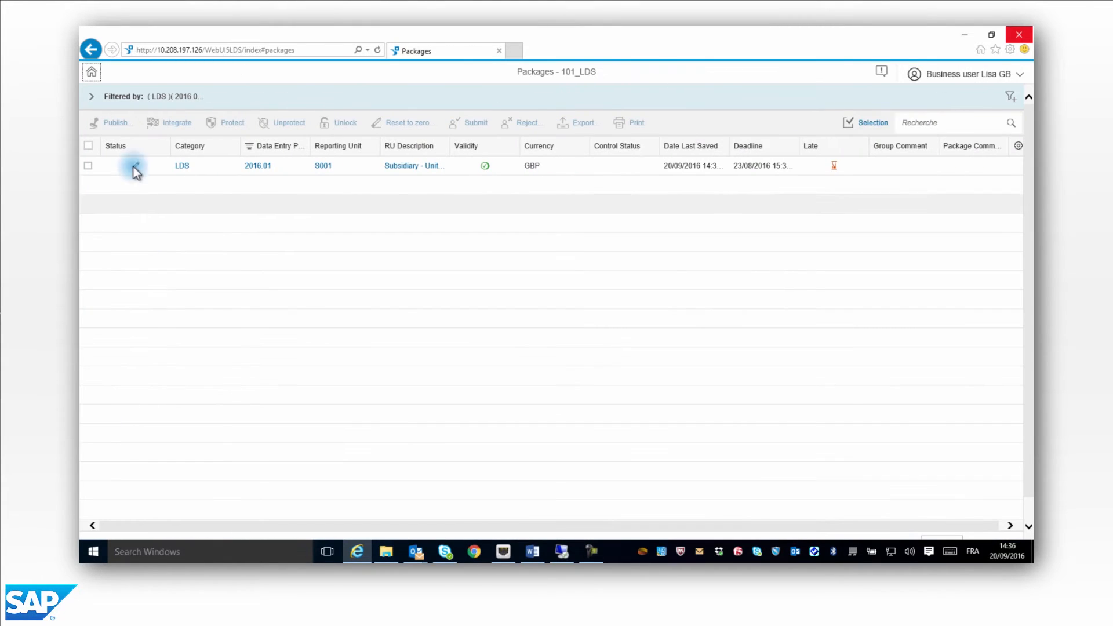
pyautogui.click(91, 96)
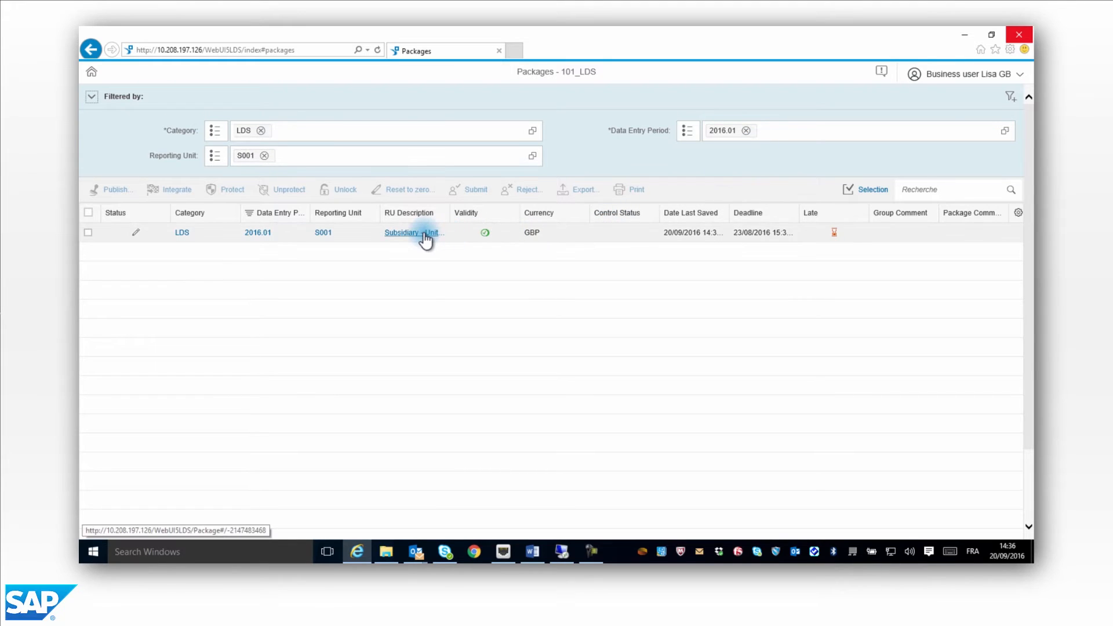
pyautogui.click(414, 232)
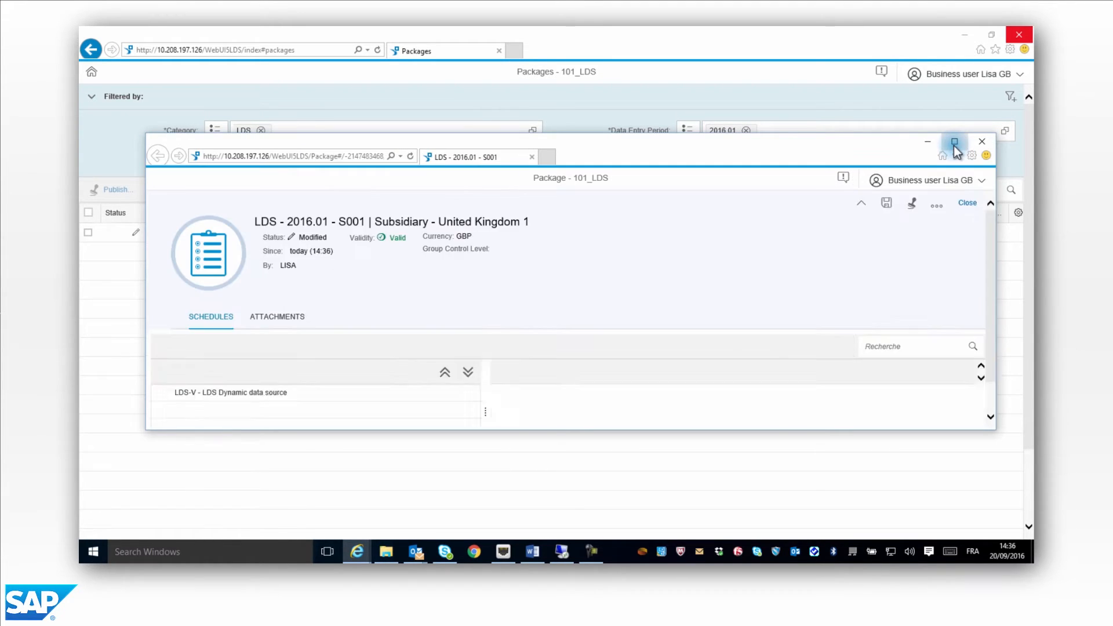
pyautogui.click(954, 142)
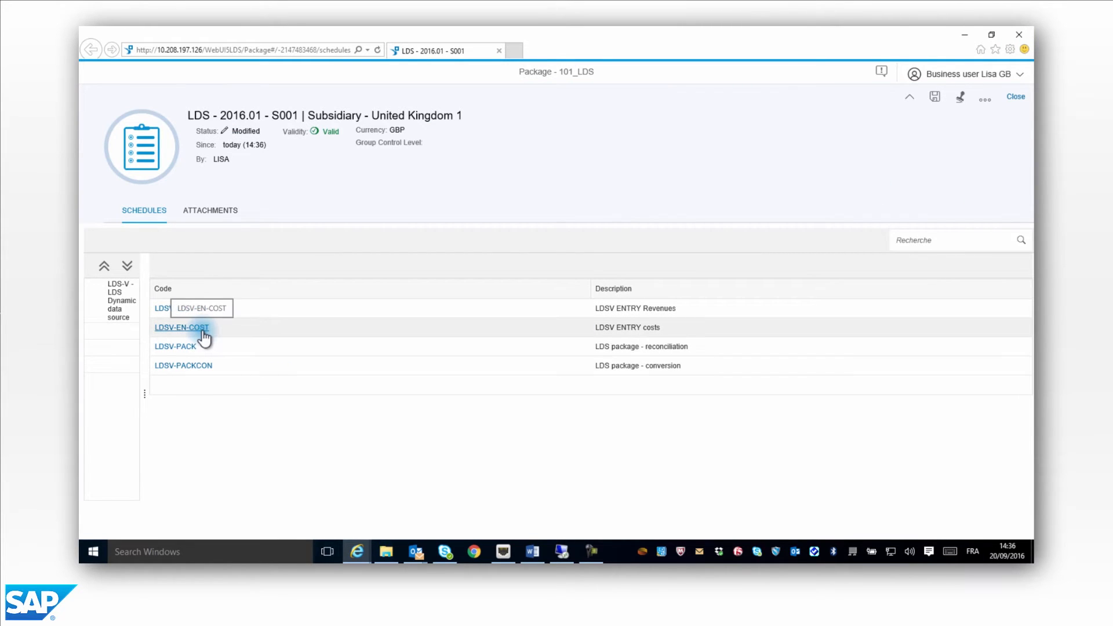
# In LDSV-EN-COST, enter 1000 as cost of sales for partner S002 France 1.
pyautogui.click(181, 327)
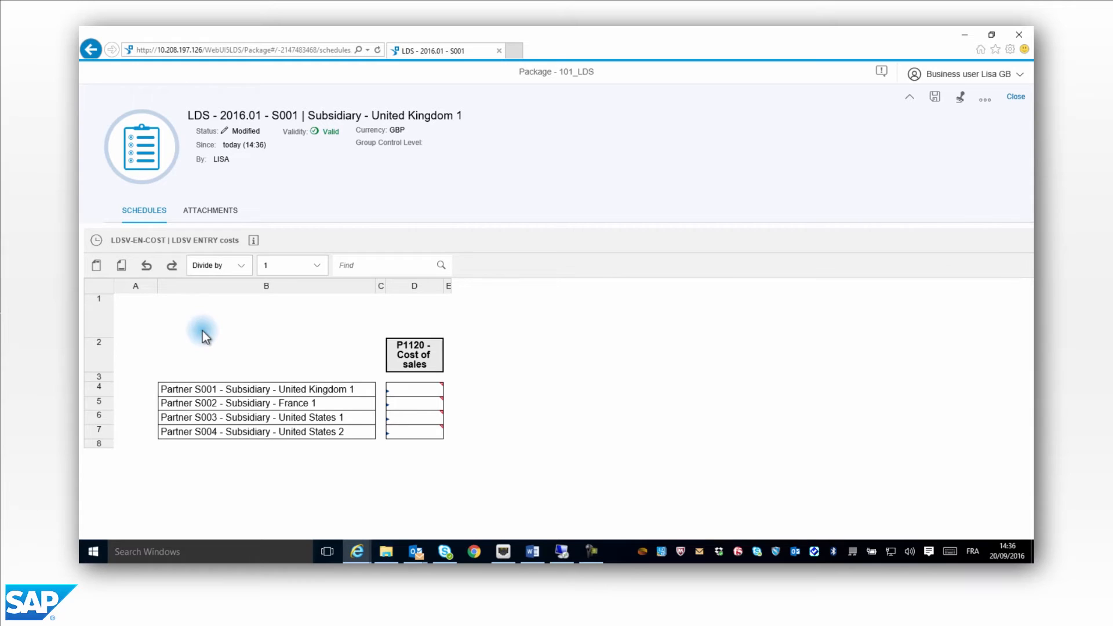
pyautogui.click(414, 403)
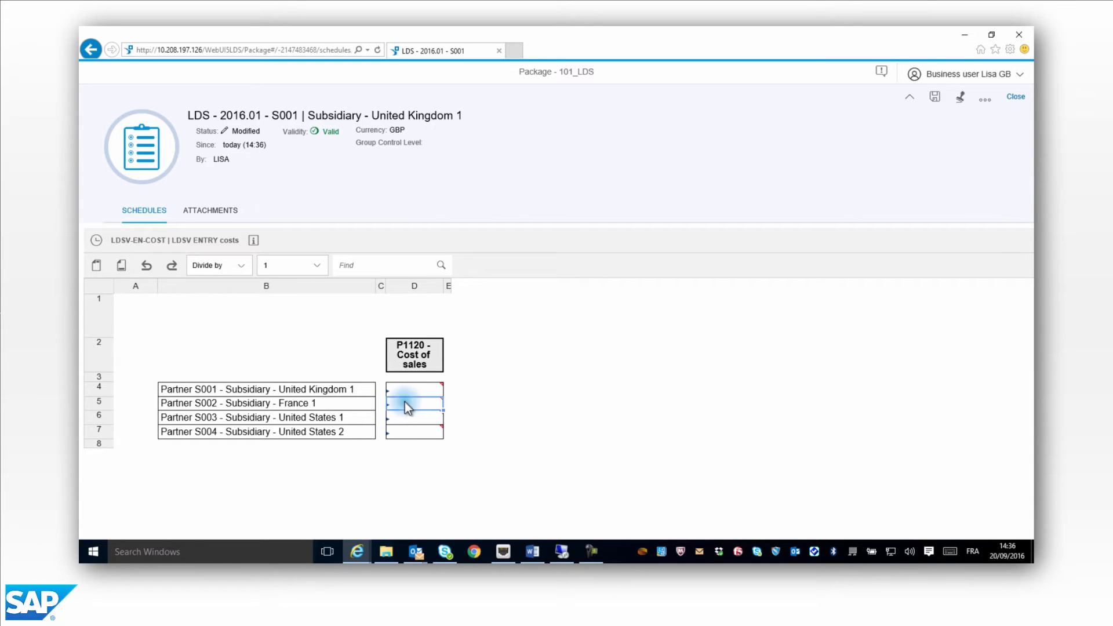
pyautogui.write('1')
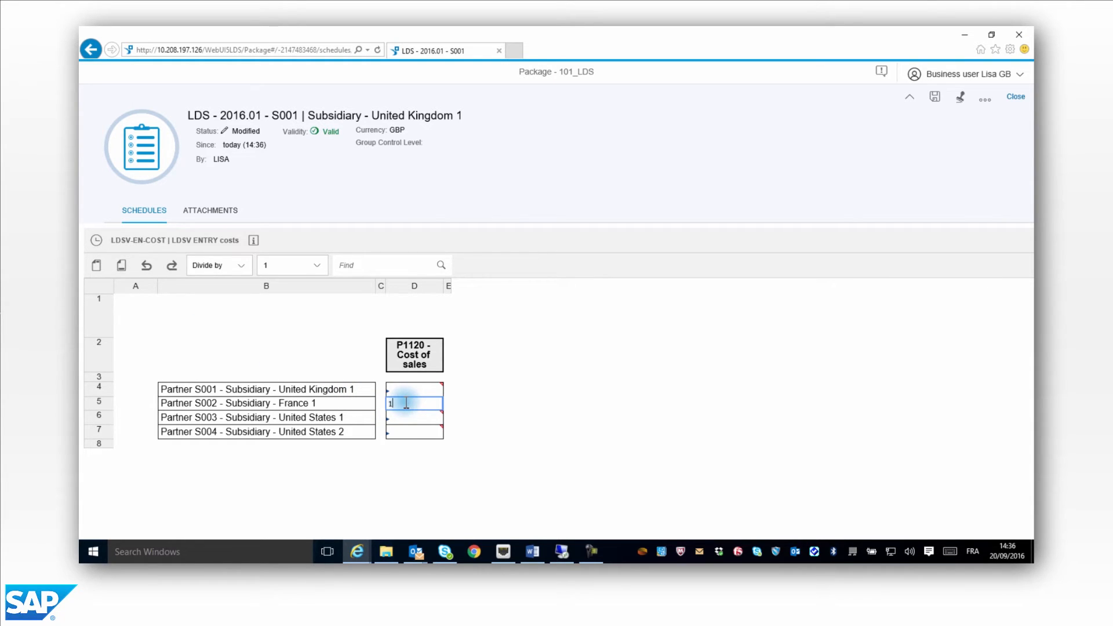
pyautogui.write('000')
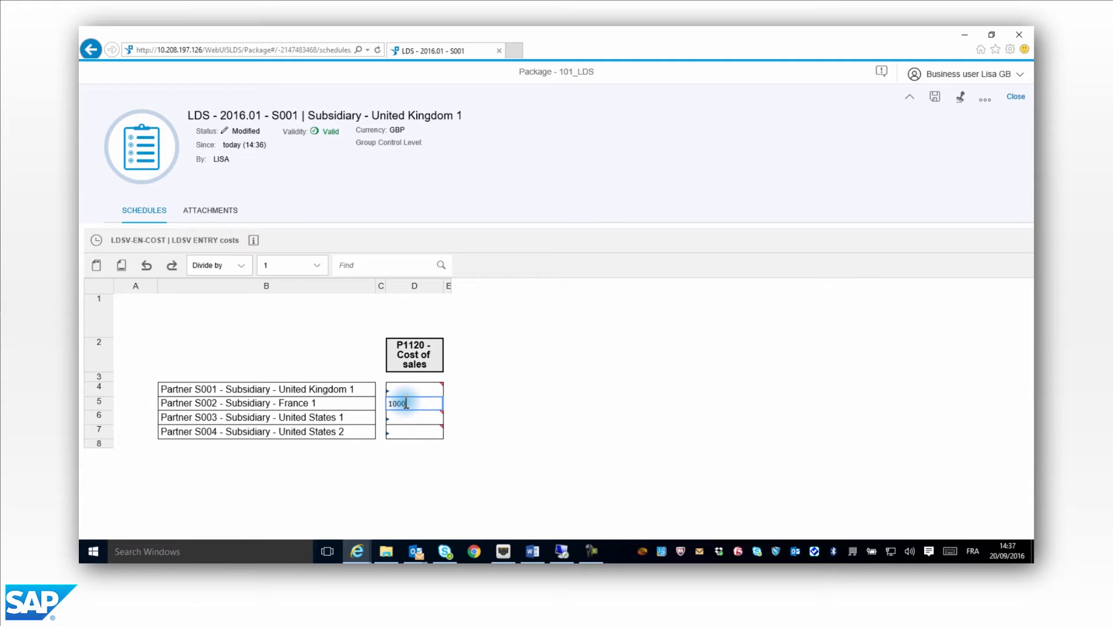
pyautogui.rightClick(405, 405)
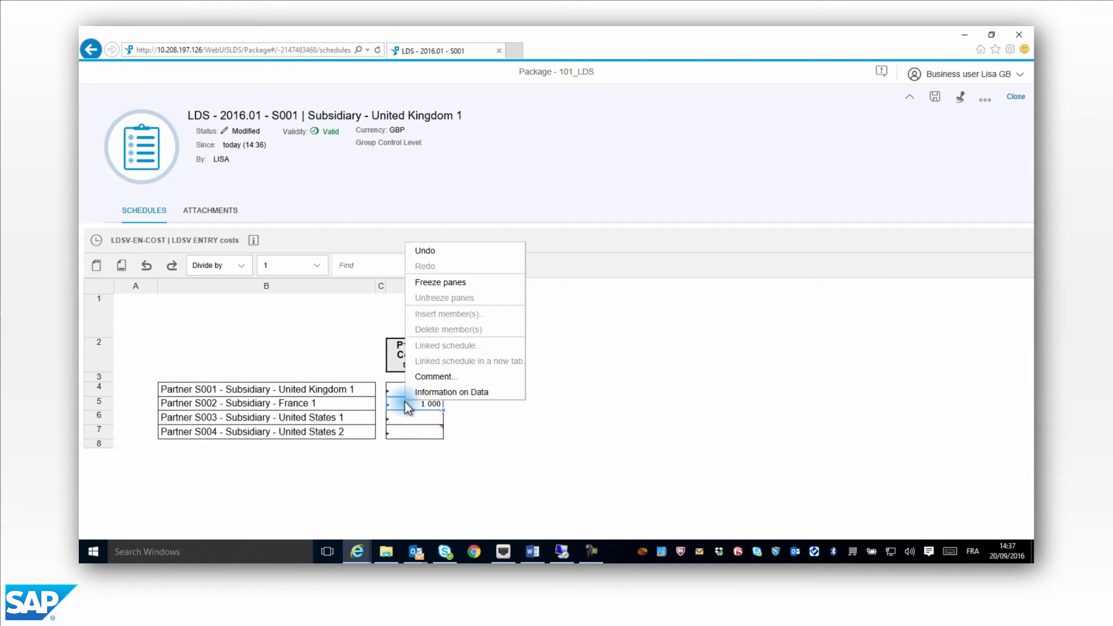
# Add the comment 'Transaction registered in ERP in July' to the France 1 amount.
pyautogui.click(437, 376)
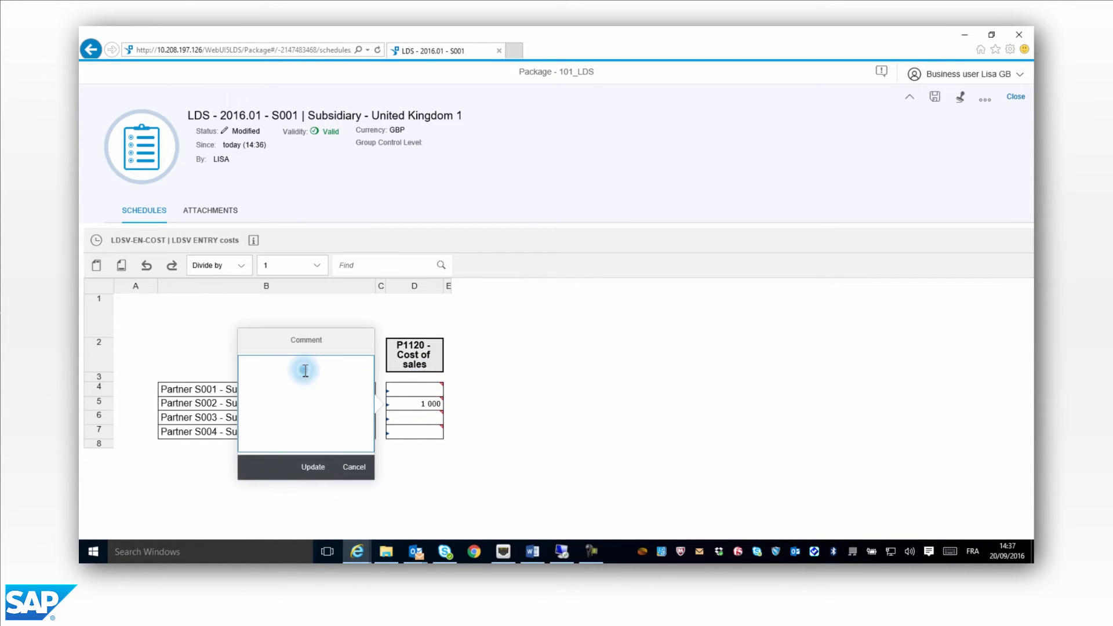
pyautogui.write('Transaction r')
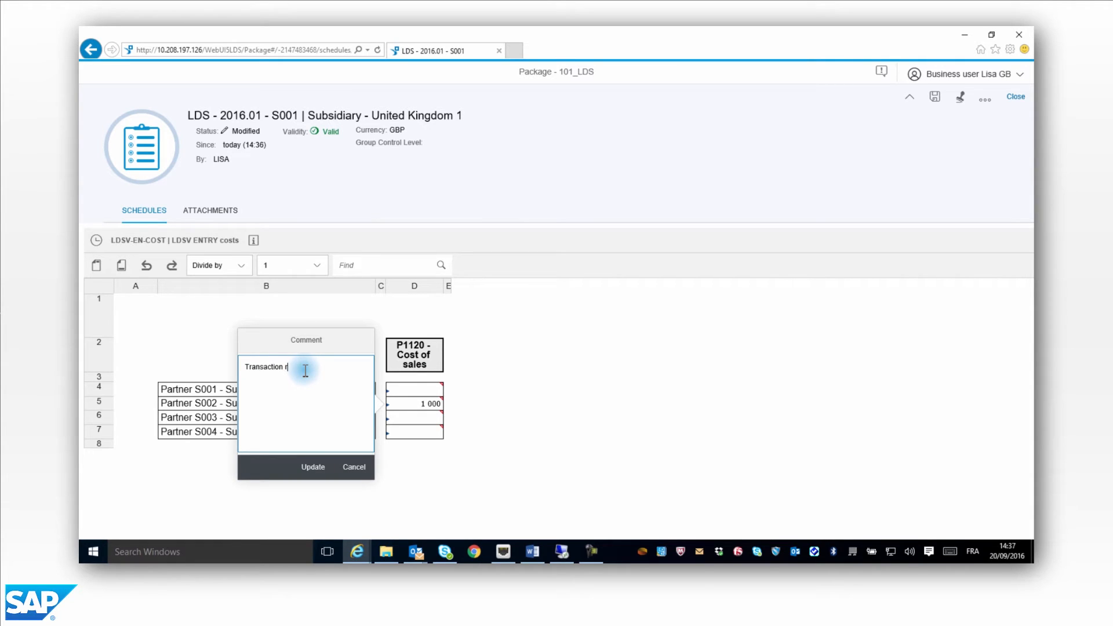
pyautogui.write('egistered in ER')
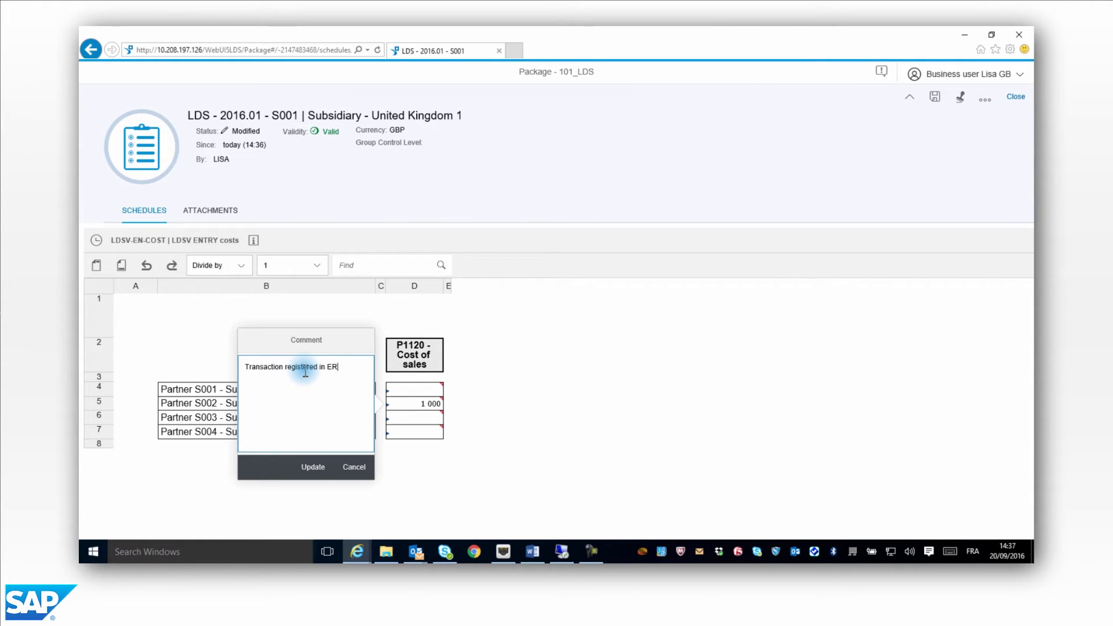
pyautogui.write('P in July')
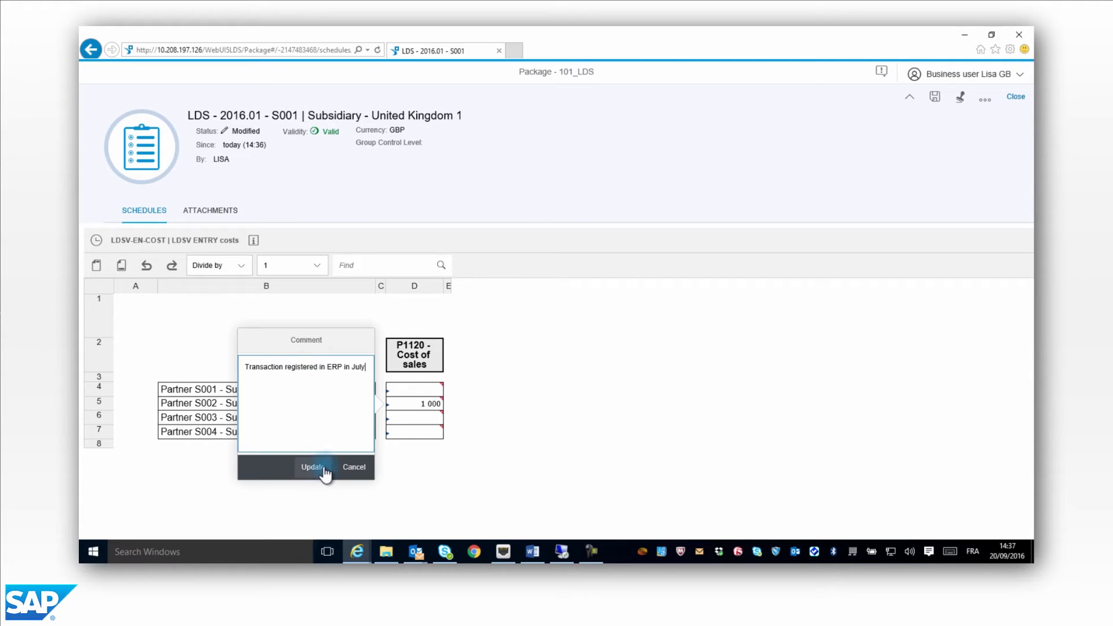
pyautogui.click(311, 467)
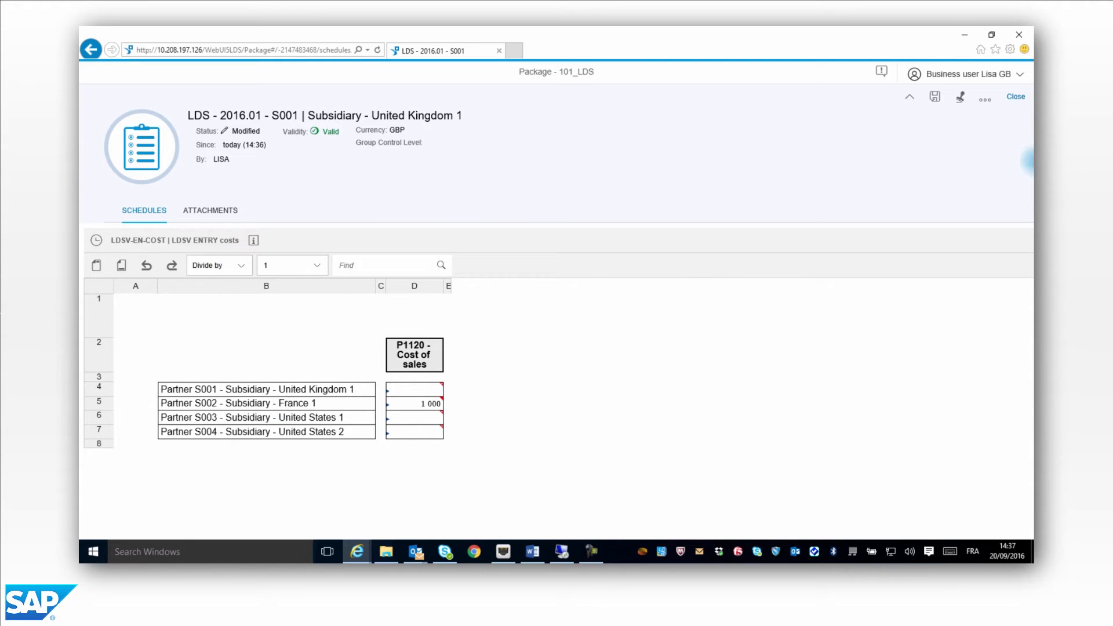
# Save the United Kingdom 1 package, then close it, confirming the save prompt.
pyautogui.click(934, 97)
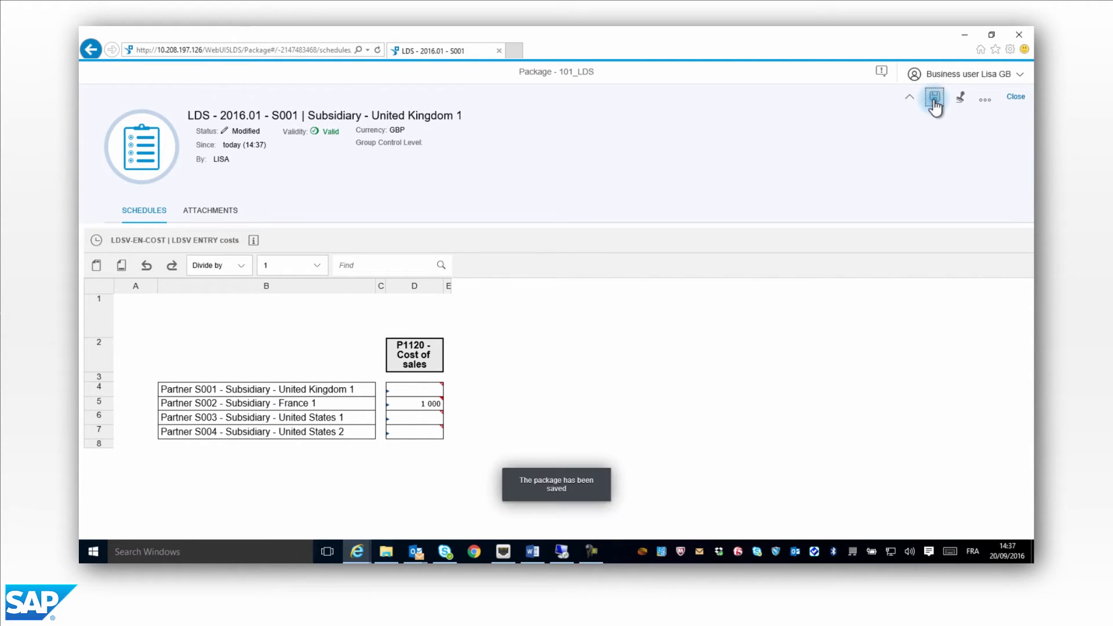
pyautogui.moveTo(1015, 97)
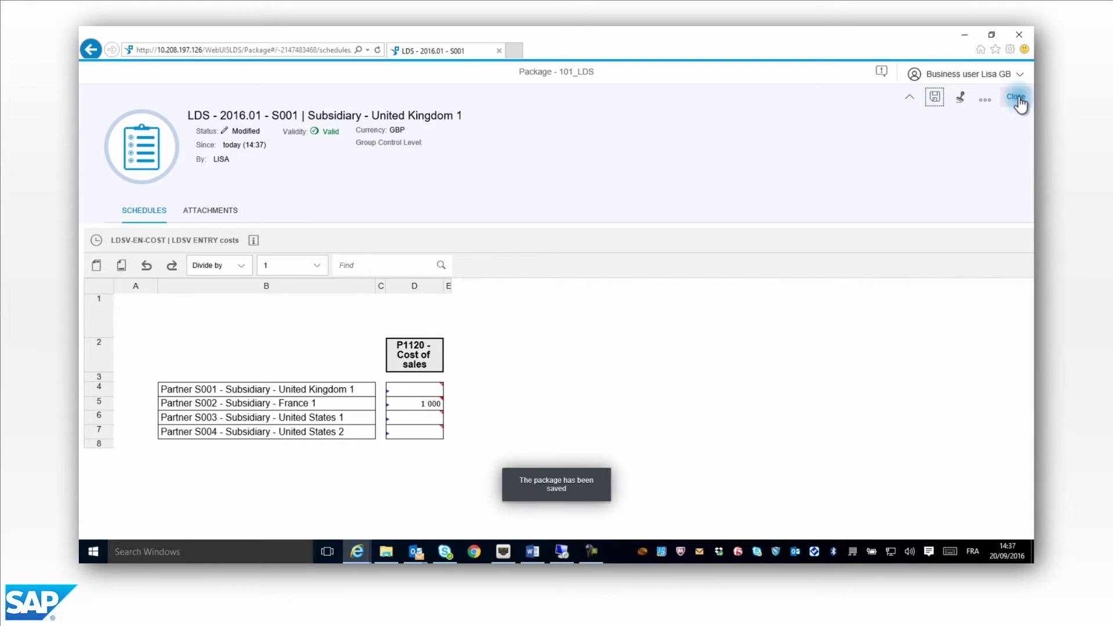
pyautogui.click(1015, 97)
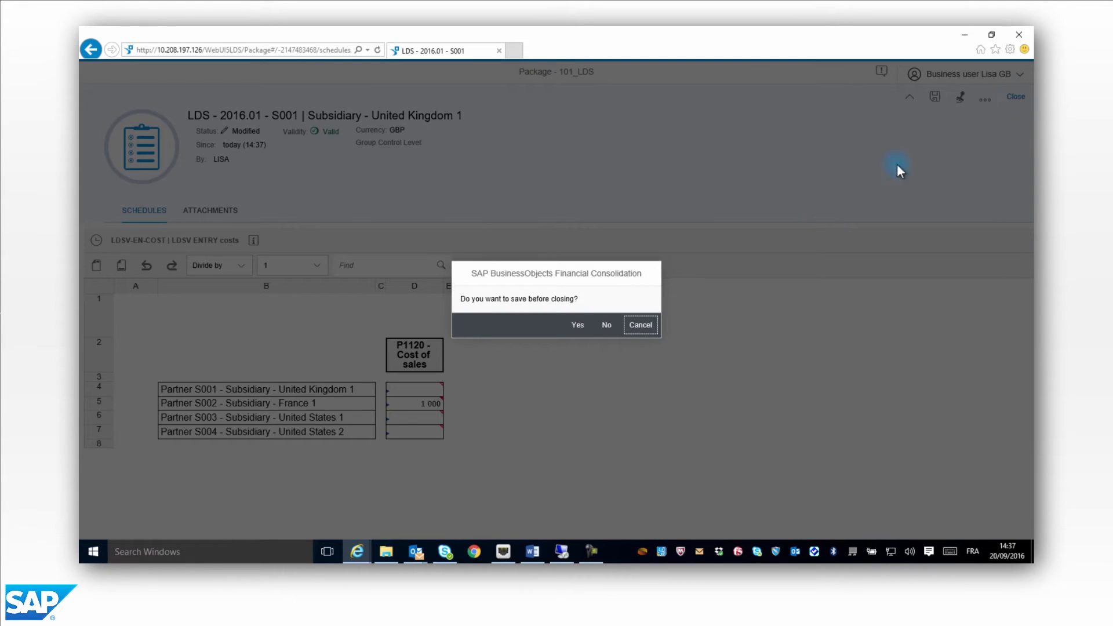
pyautogui.click(577, 325)
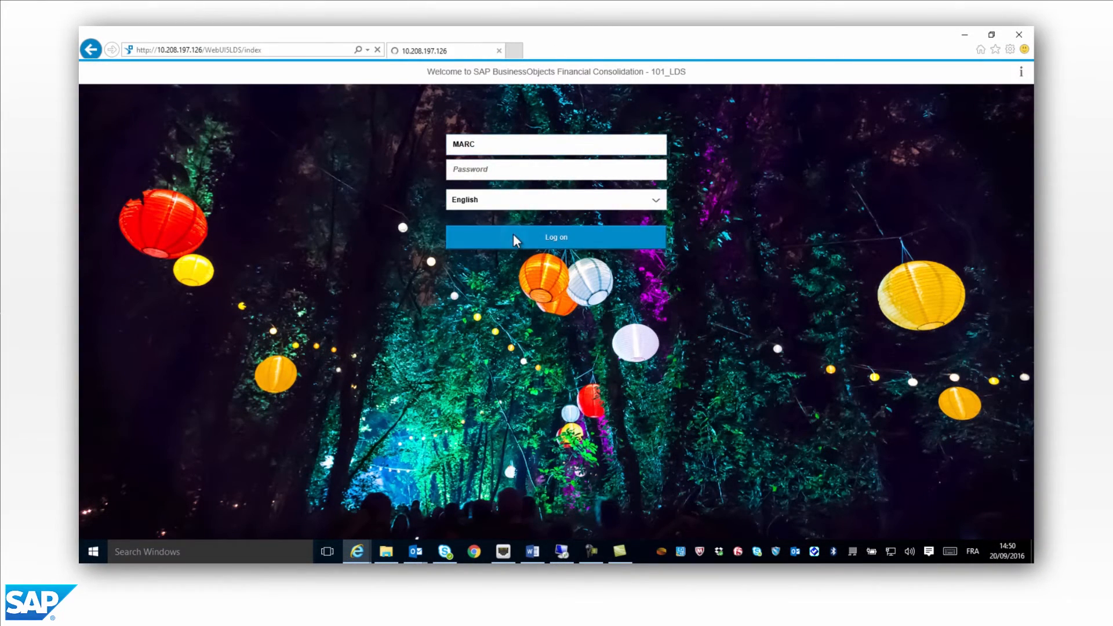
# Log on to the web application as the France user MARC.
pyautogui.click(556, 237)
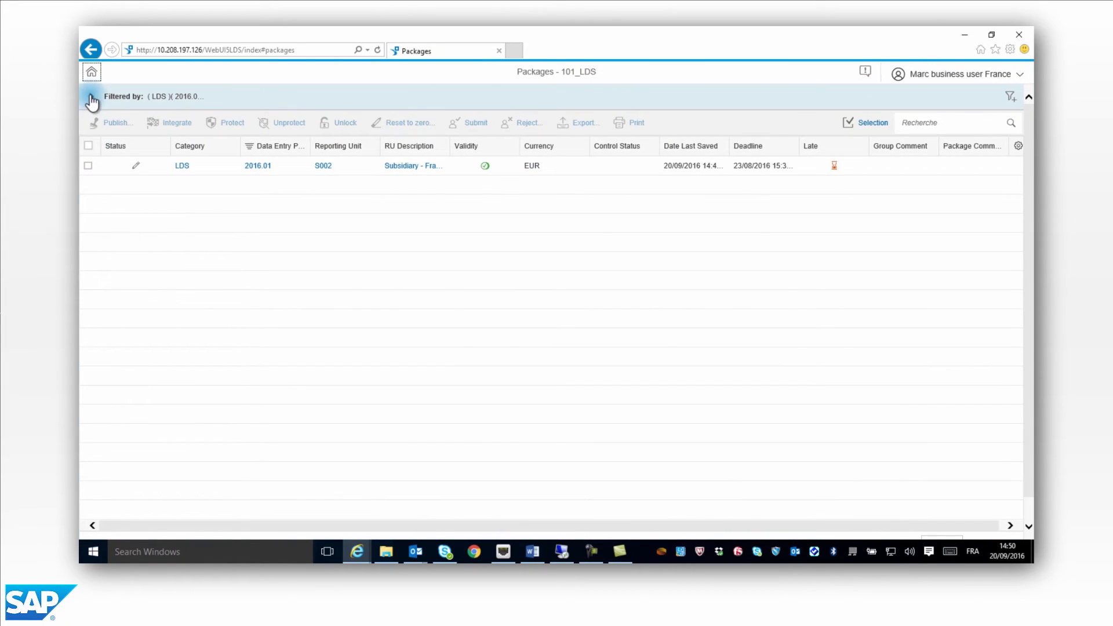
# Open the S002 France 1 package and its LDSV-PACK reconciliation schedule.
pyautogui.click(91, 97)
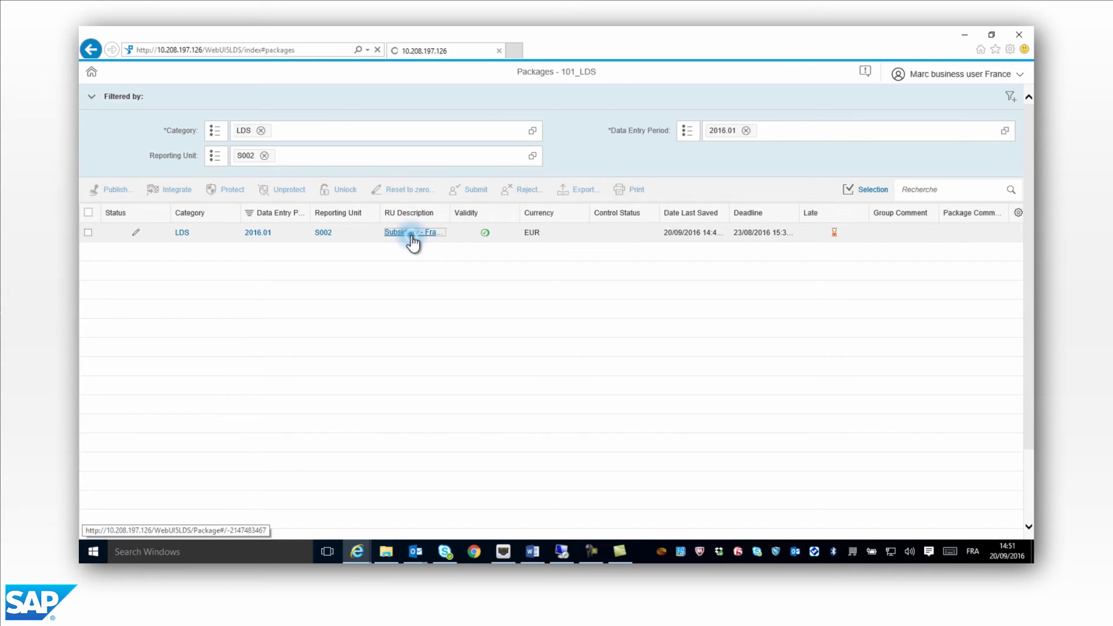
pyautogui.click(412, 232)
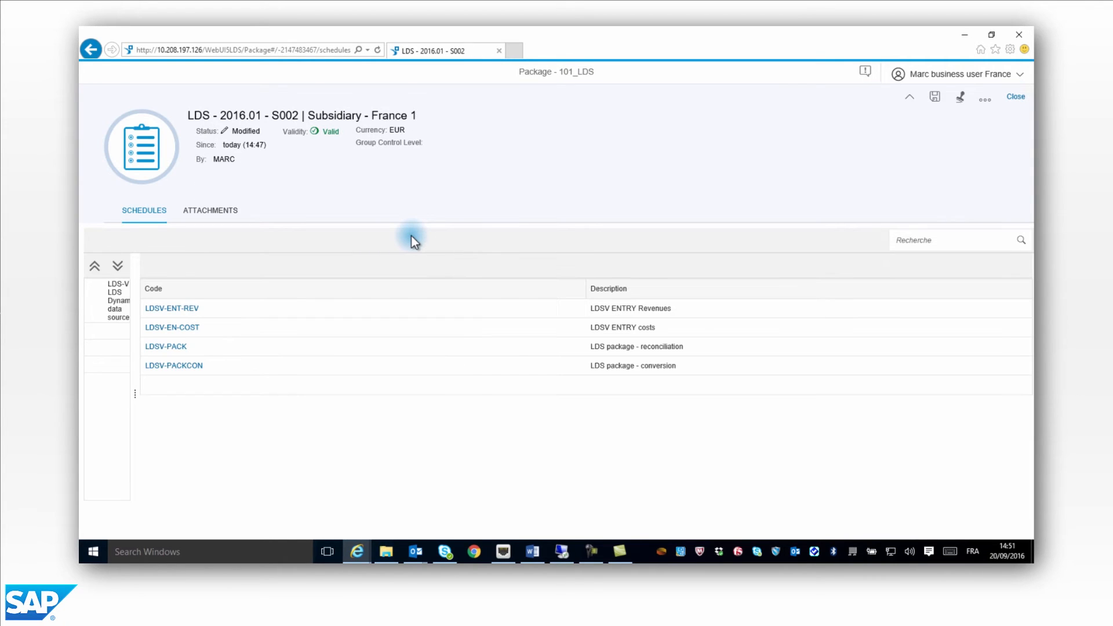
pyautogui.moveTo(175, 398)
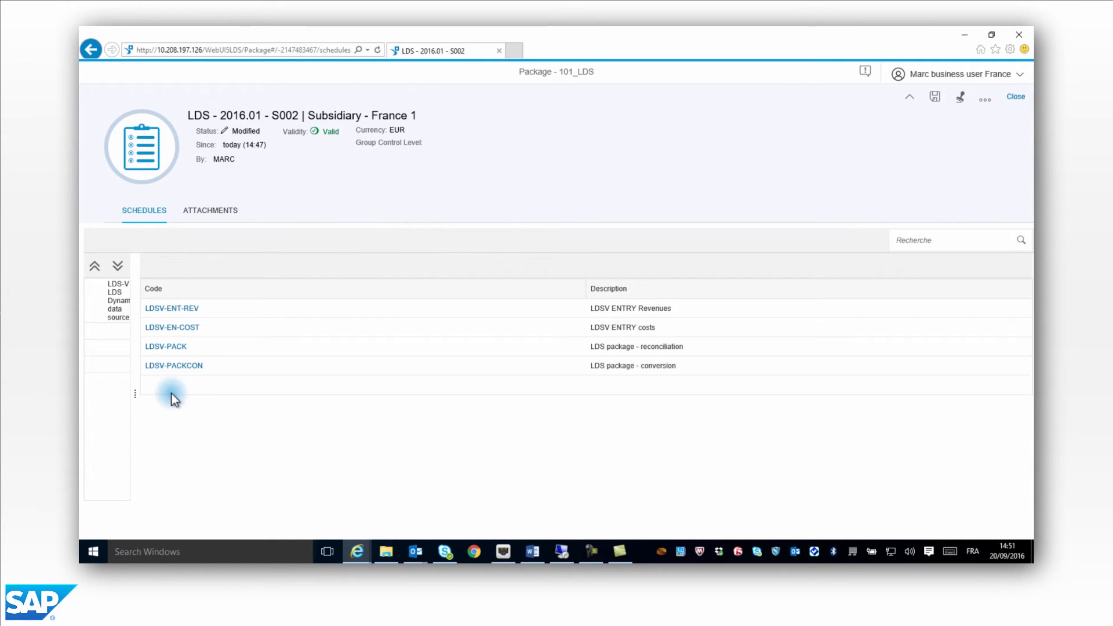
pyautogui.click(165, 346)
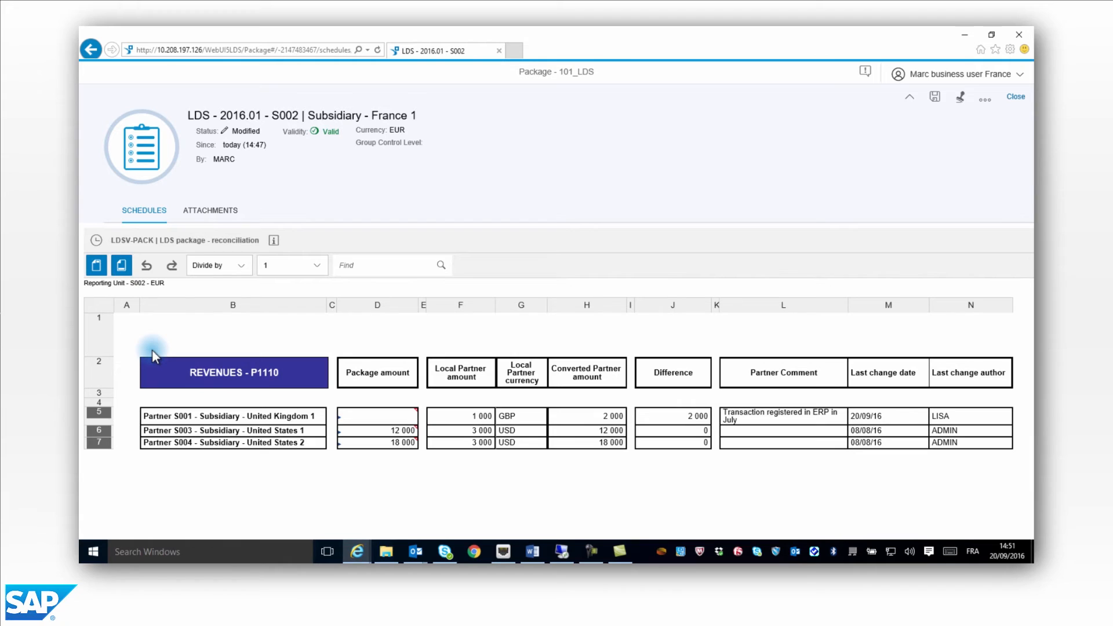
pyautogui.moveTo(376, 350)
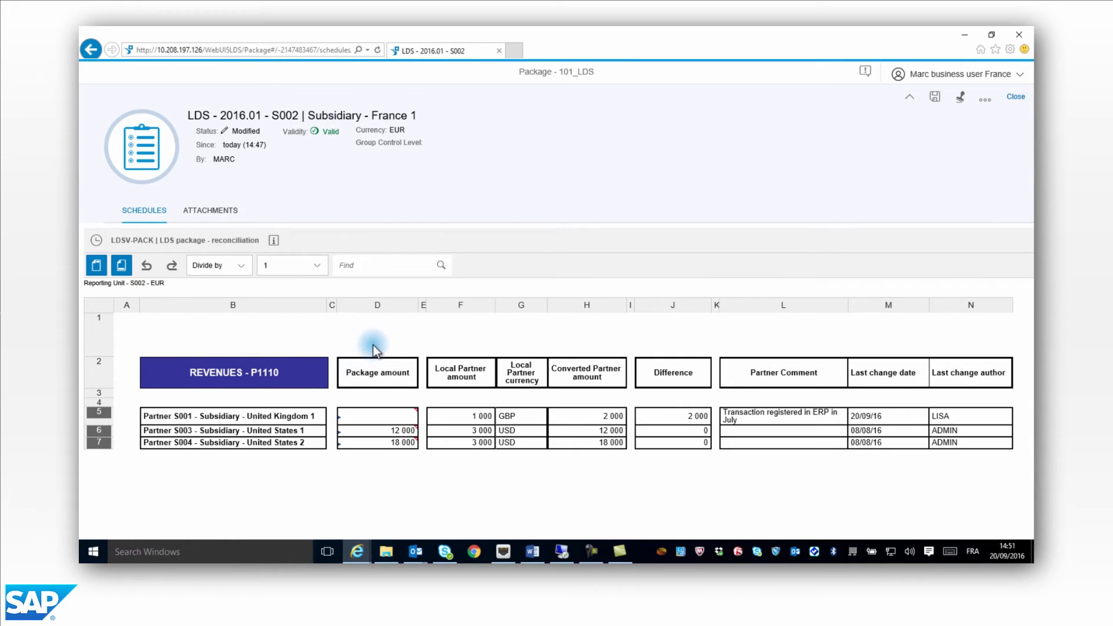
# Compare the Package amount and Converted Partner amount columns for United Kingdom 1.
pyautogui.click(377, 304)
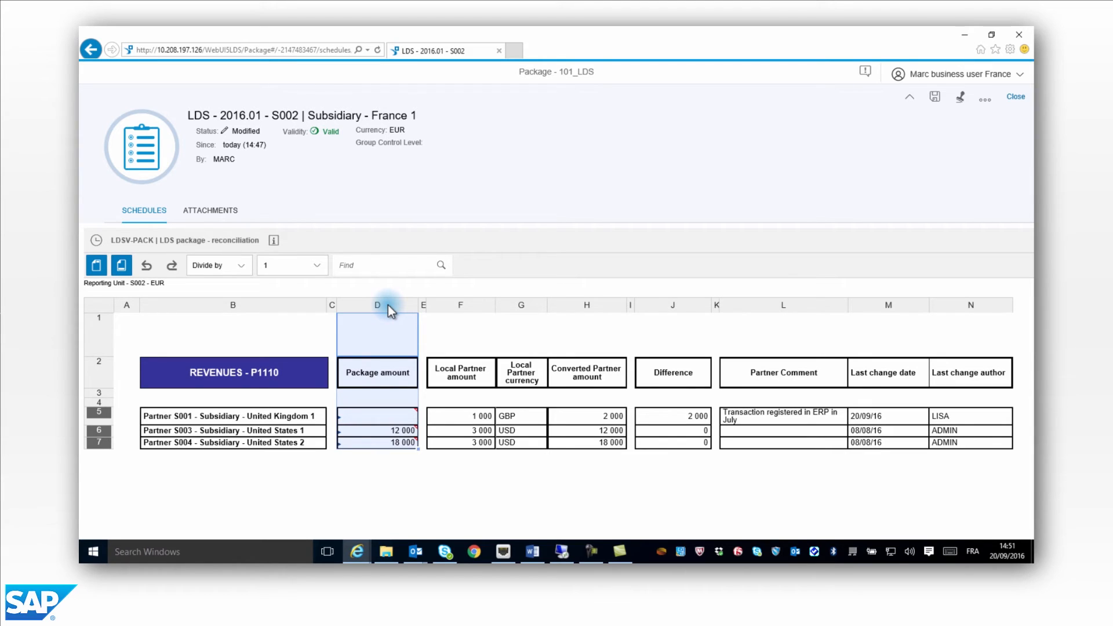
pyautogui.moveTo(453, 333)
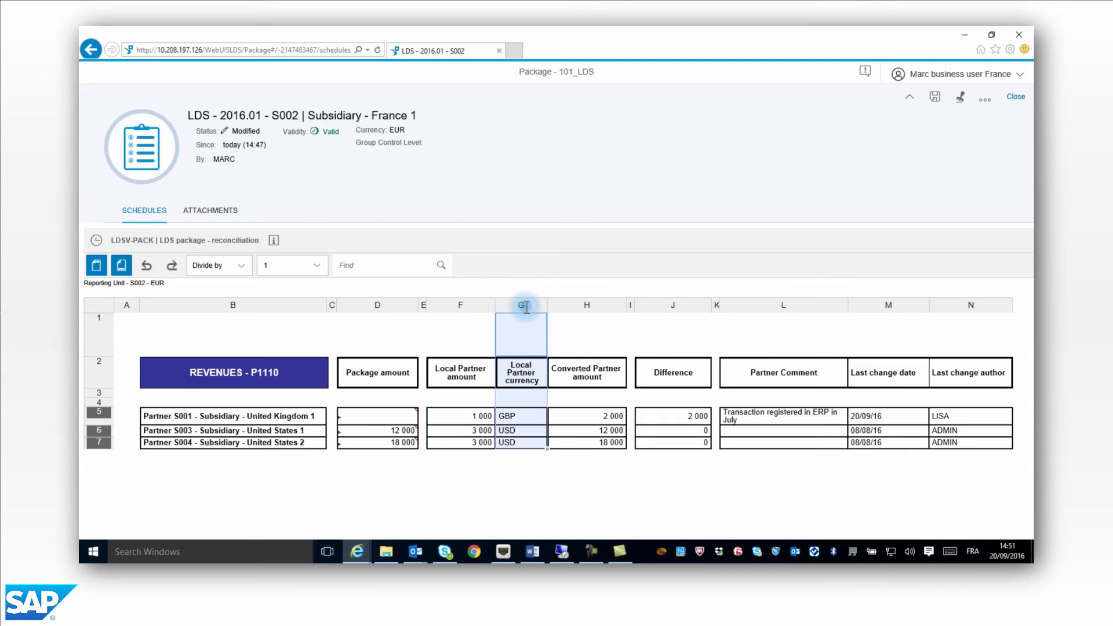
pyautogui.moveTo(575, 313)
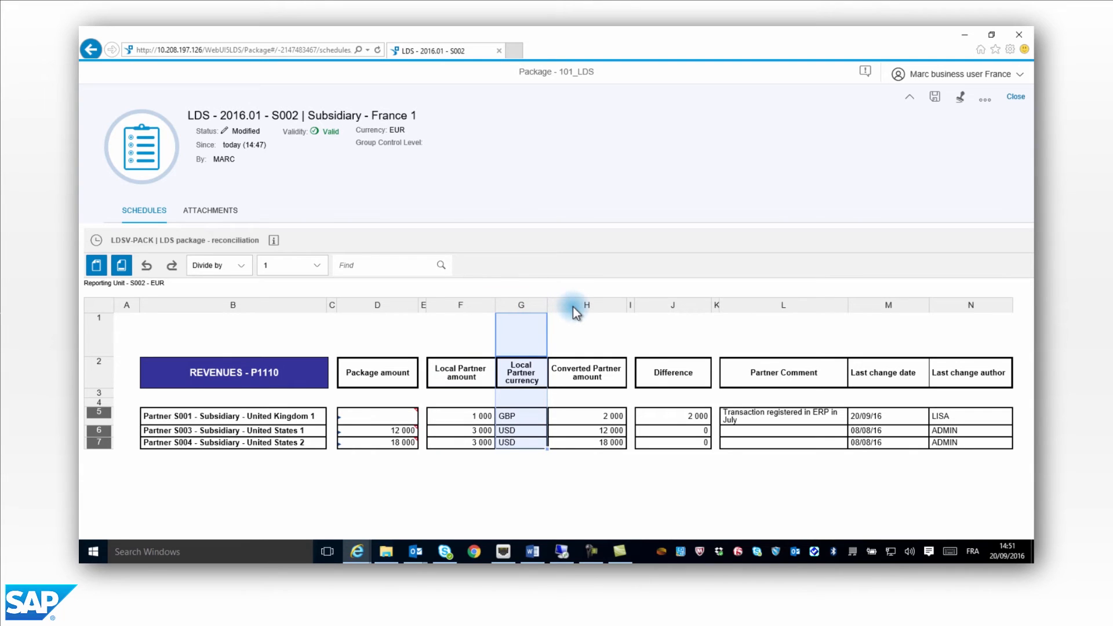
pyautogui.click(586, 334)
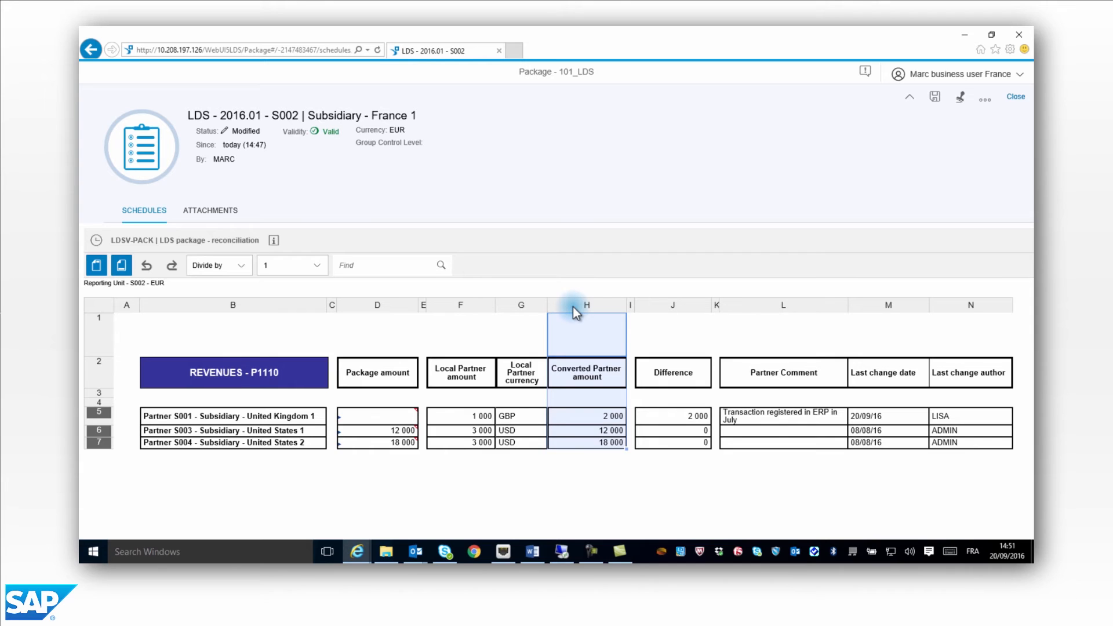
pyautogui.moveTo(554, 344)
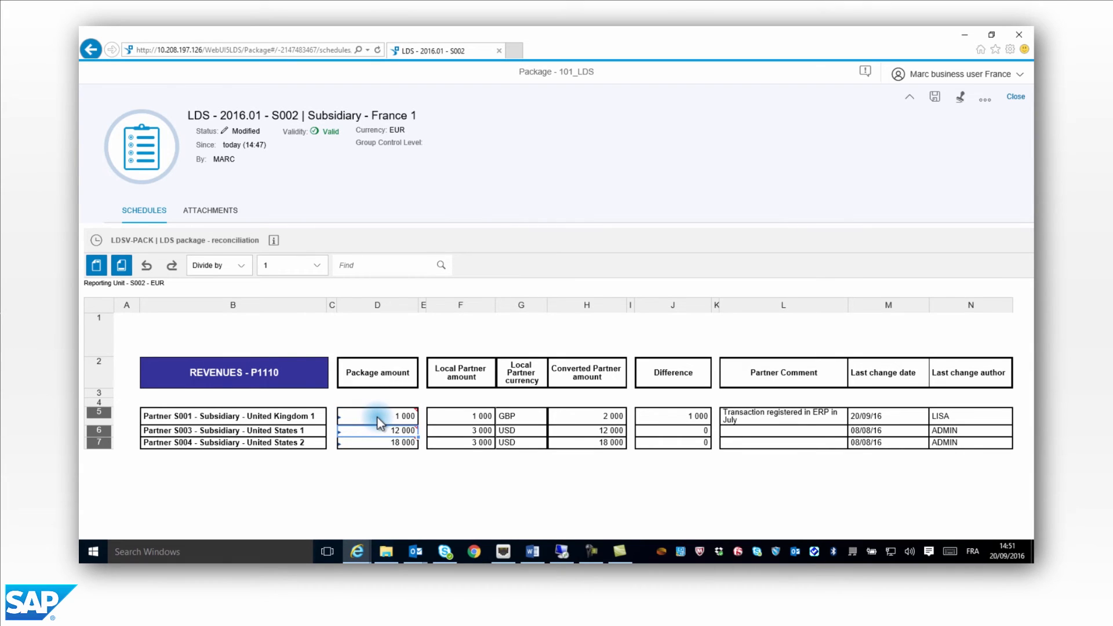
pyautogui.moveTo(654, 421)
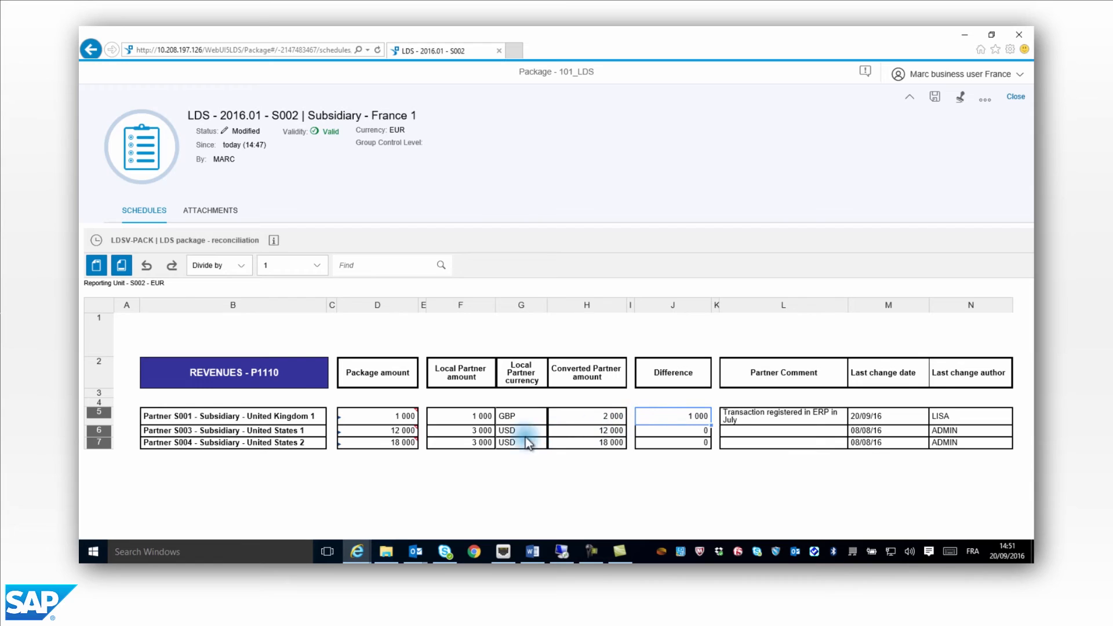
# Set United Kingdom 1's revenue package amount to 2 000 and check the zero difference.
pyautogui.click(380, 416)
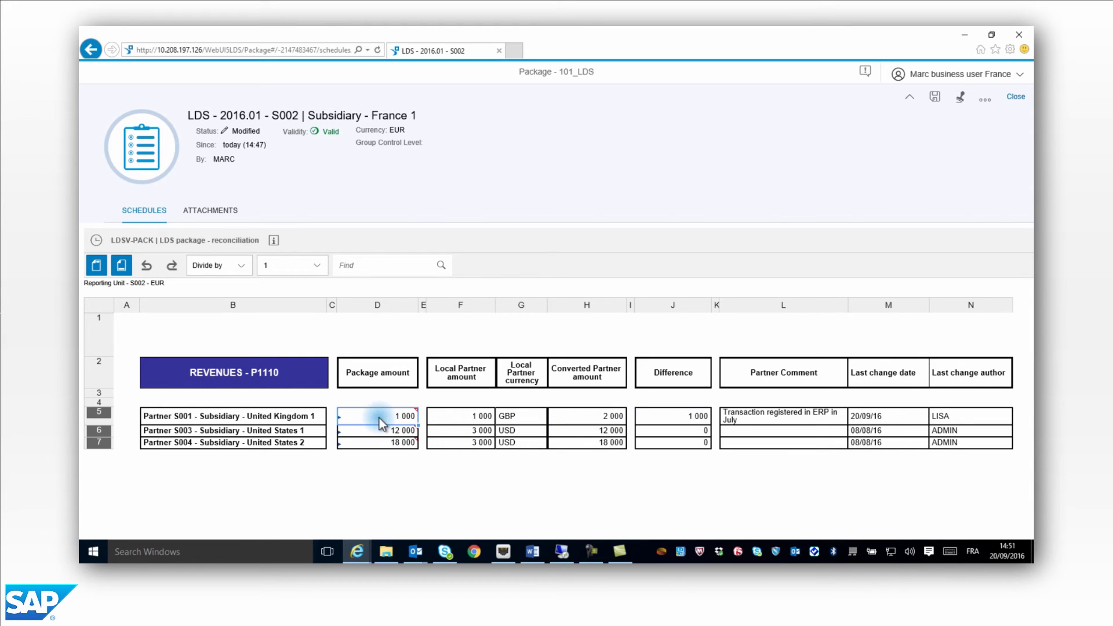
pyautogui.write('2')
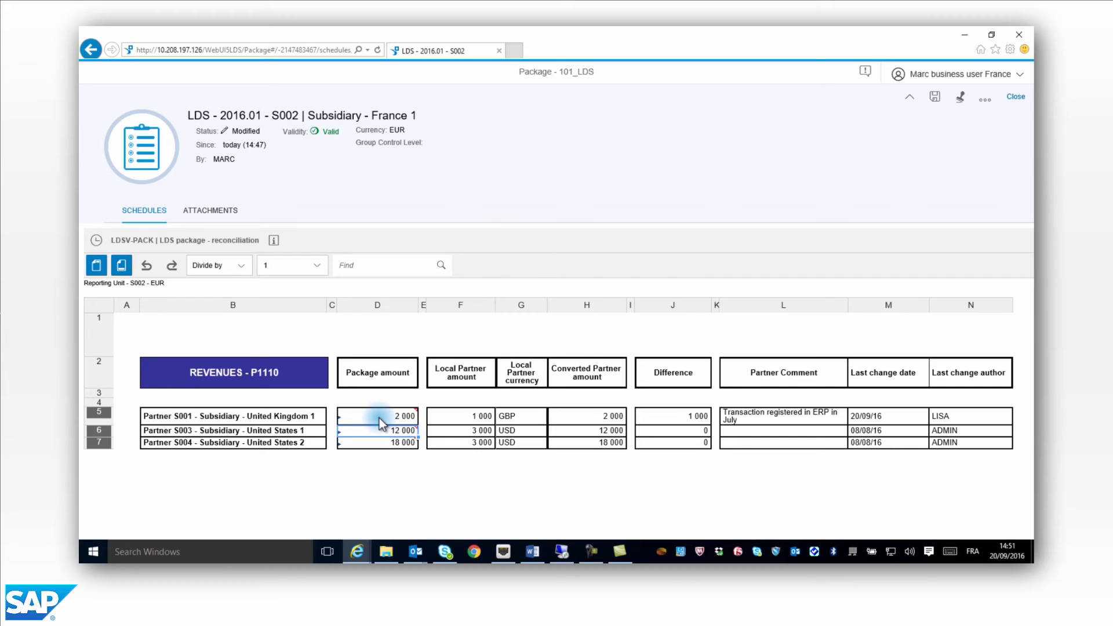
pyautogui.click(460, 416)
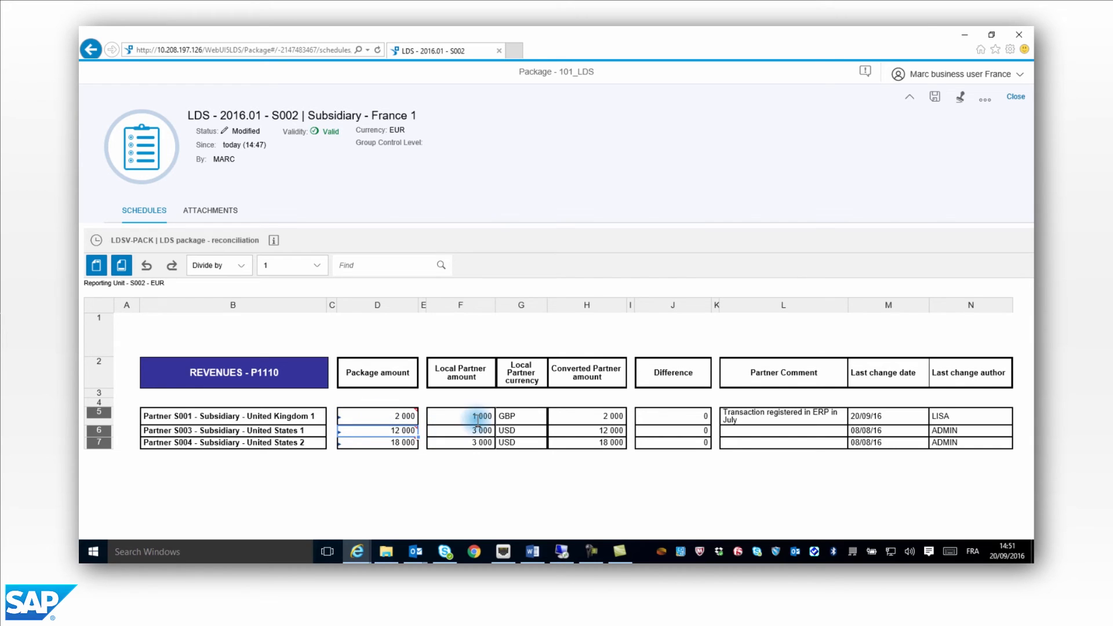
pyautogui.click(670, 416)
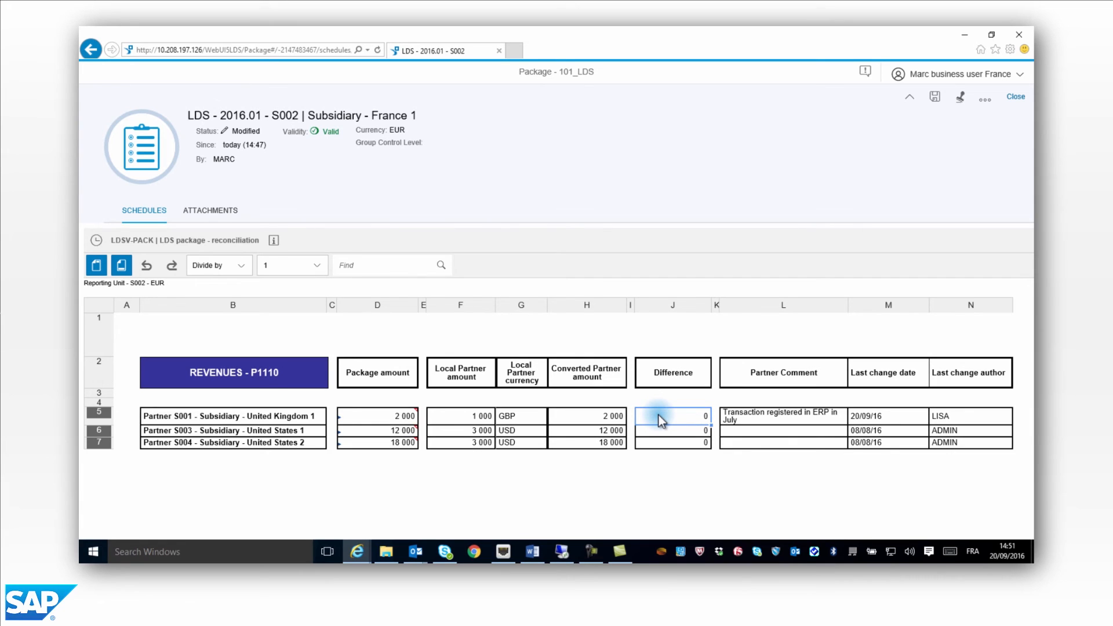
# Review the Partner Comment and Last change author columns, then save the France 1 package.
pyautogui.click(783, 304)
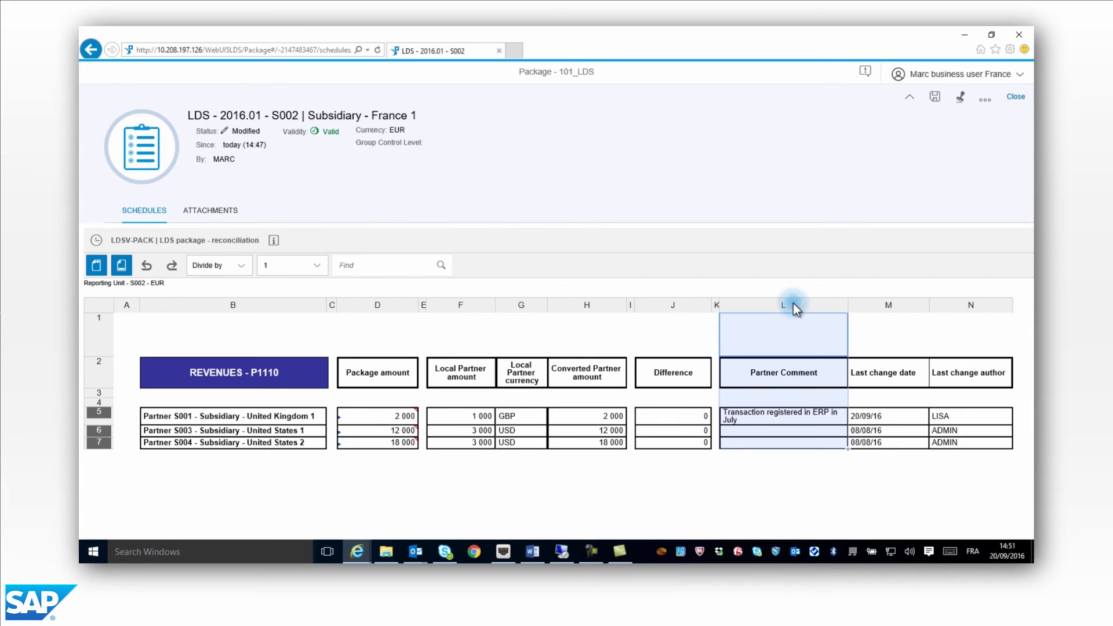
pyautogui.moveTo(785, 423)
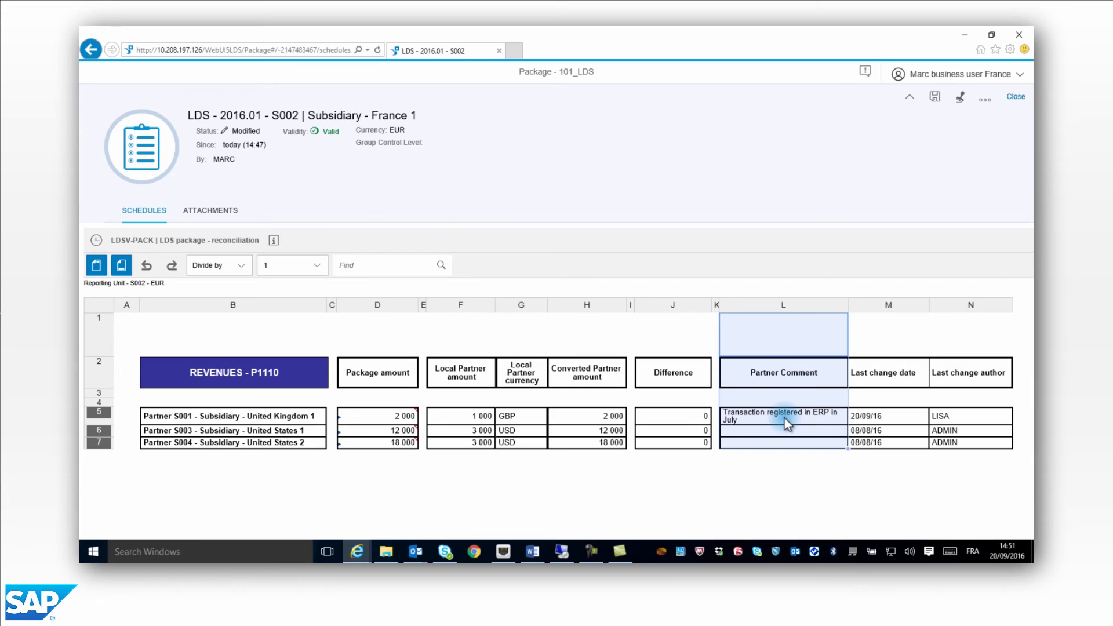
pyautogui.moveTo(970, 309)
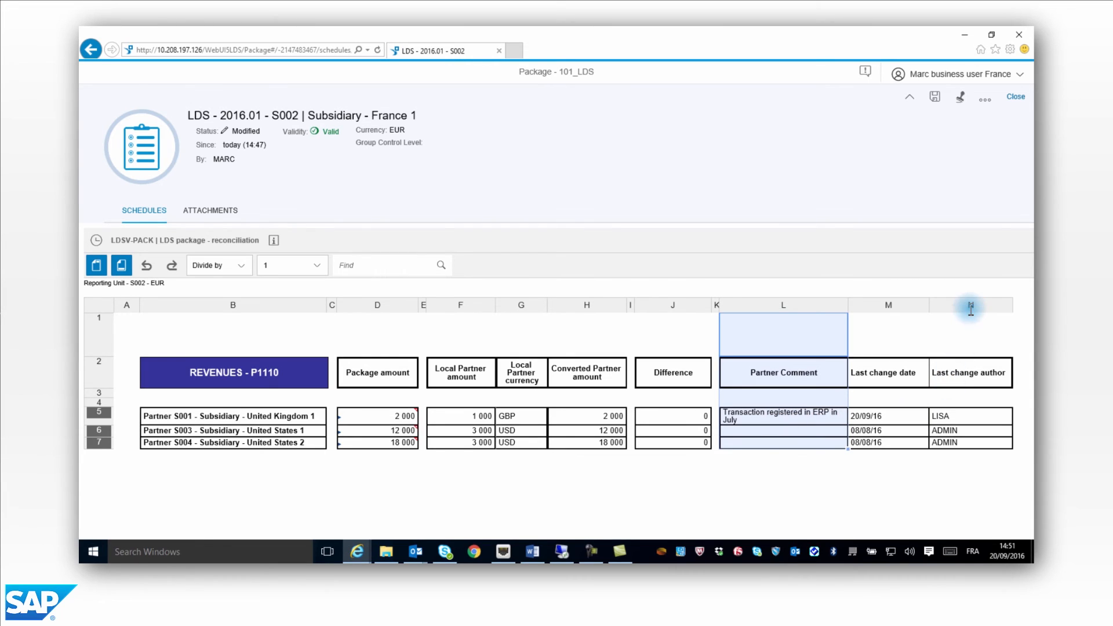
pyautogui.click(888, 415)
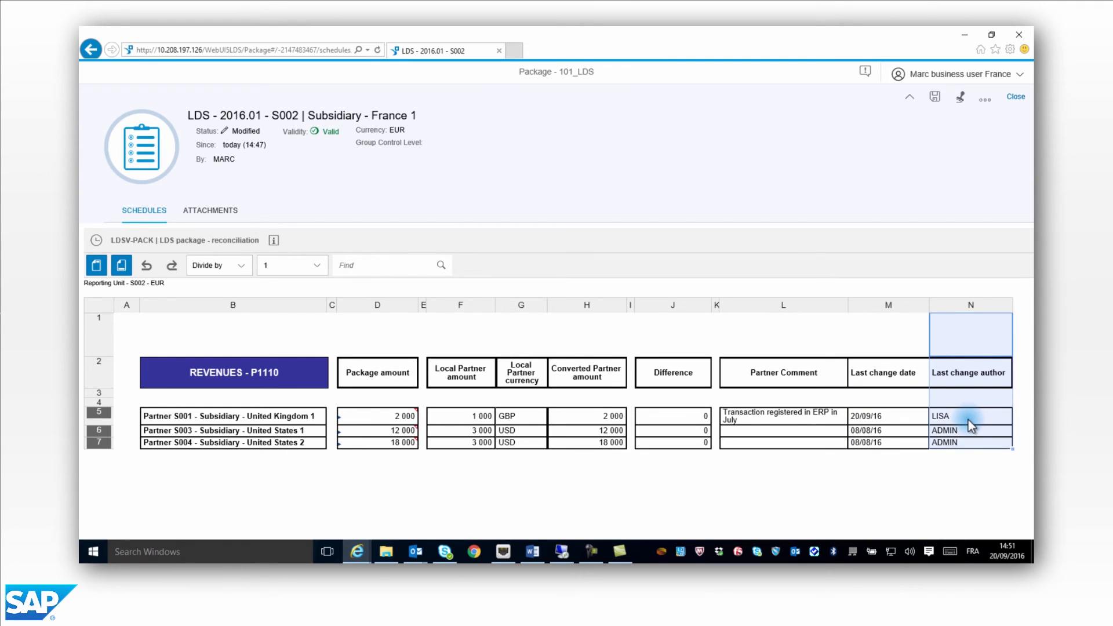
pyautogui.click(934, 97)
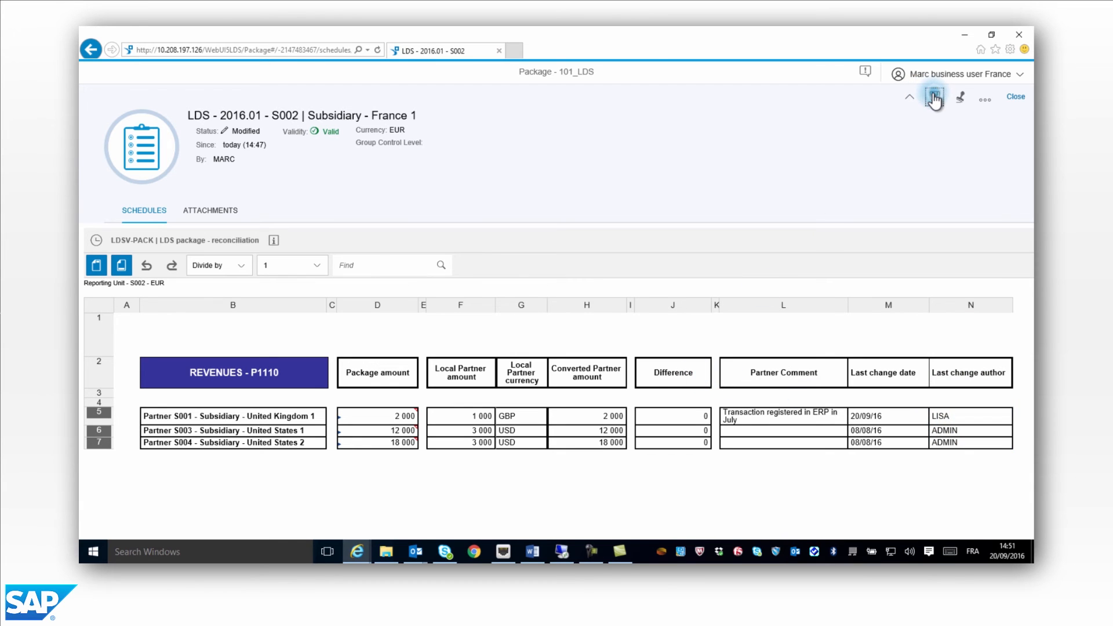
# Close the reconciliation schedule, answer the save prompt, and maximize the France 1 package window.
pyautogui.click(1016, 97)
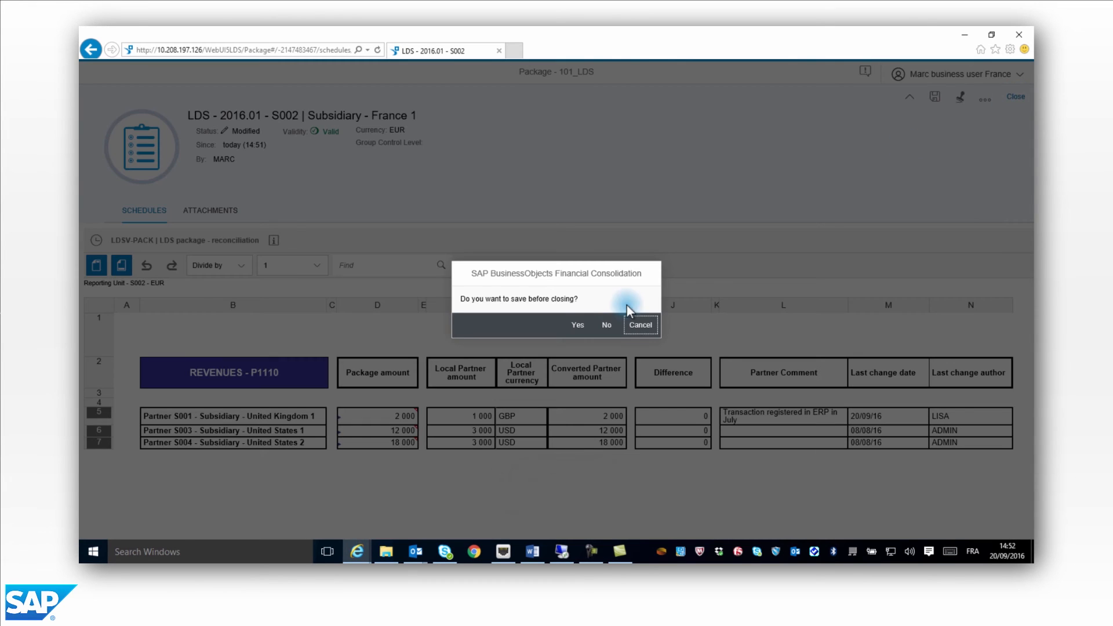
pyautogui.click(576, 324)
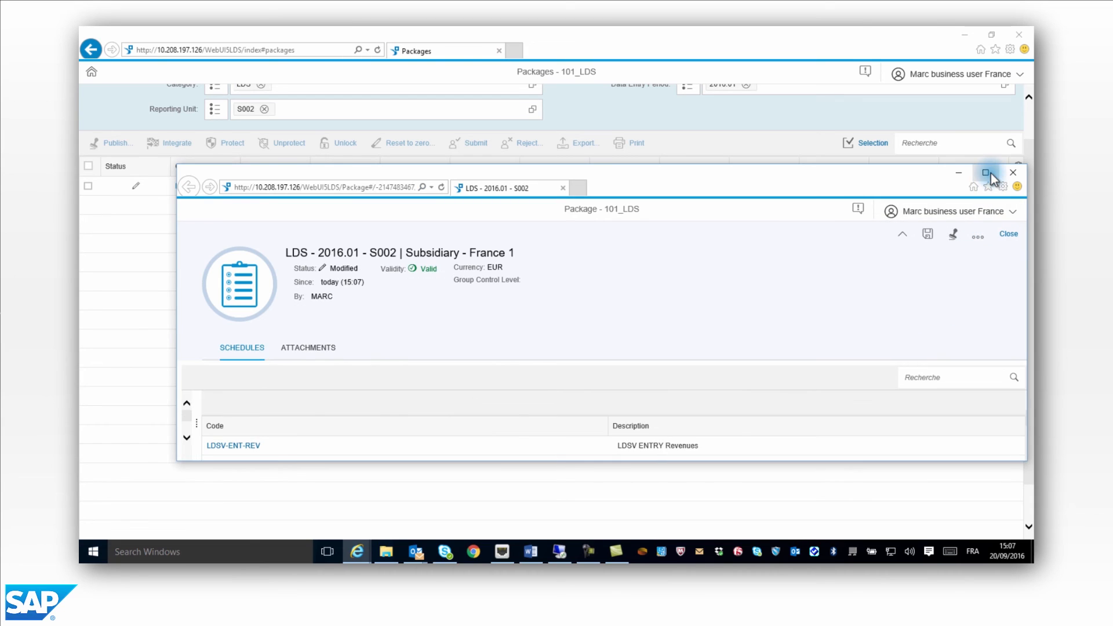
pyautogui.click(986, 173)
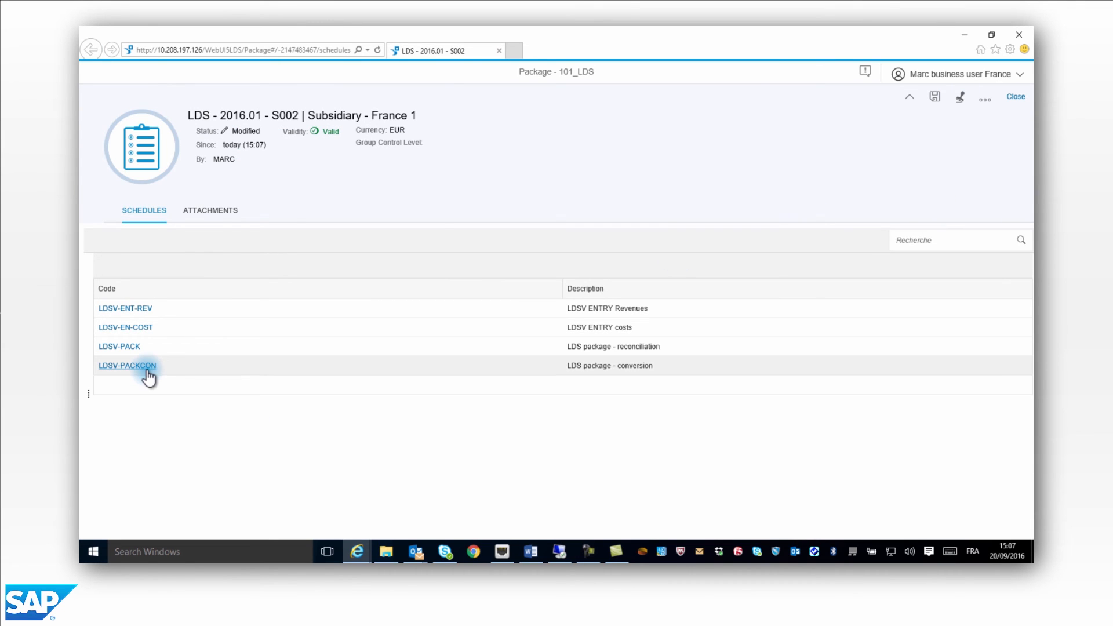
# Open the LDSV-PACKCON conversion schedule with USD as the exchange currency.
pyautogui.click(126, 365)
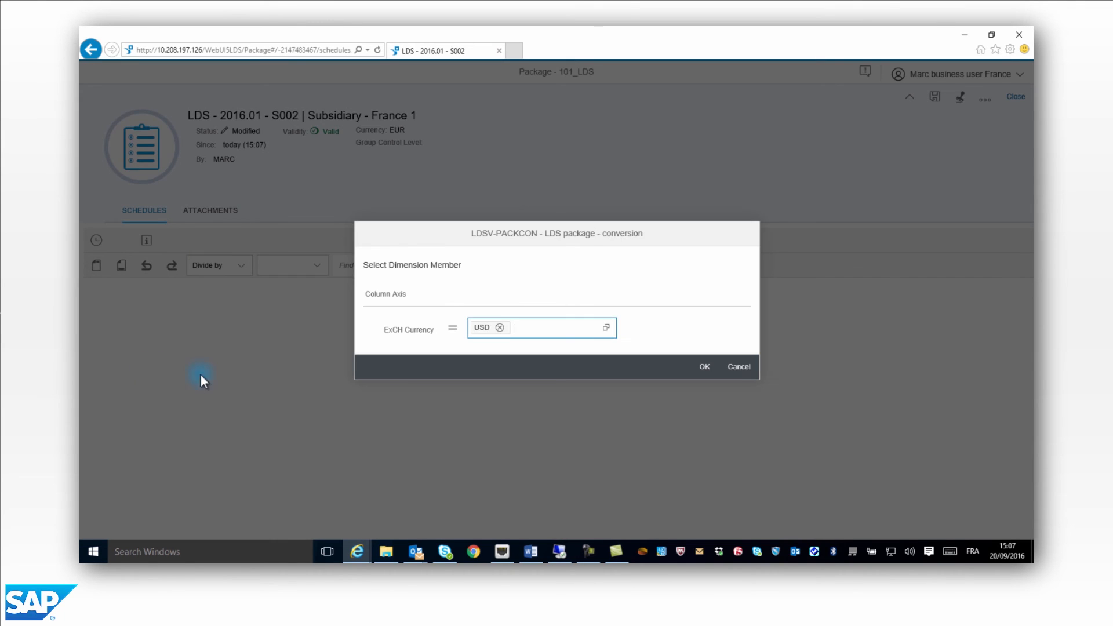
pyautogui.click(703, 367)
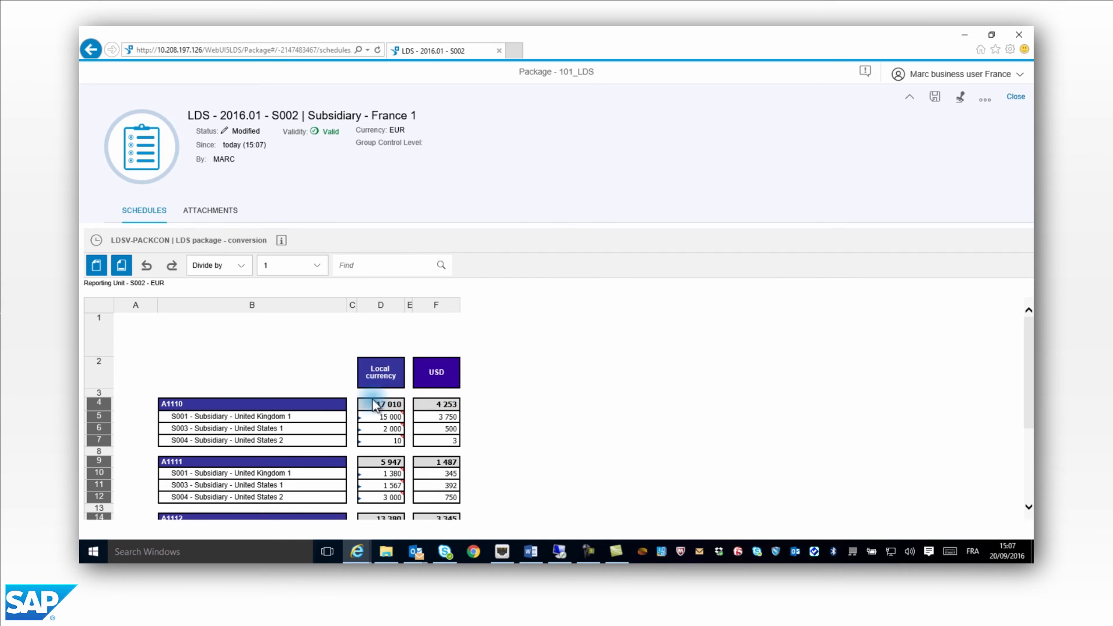
pyautogui.moveTo(393, 313)
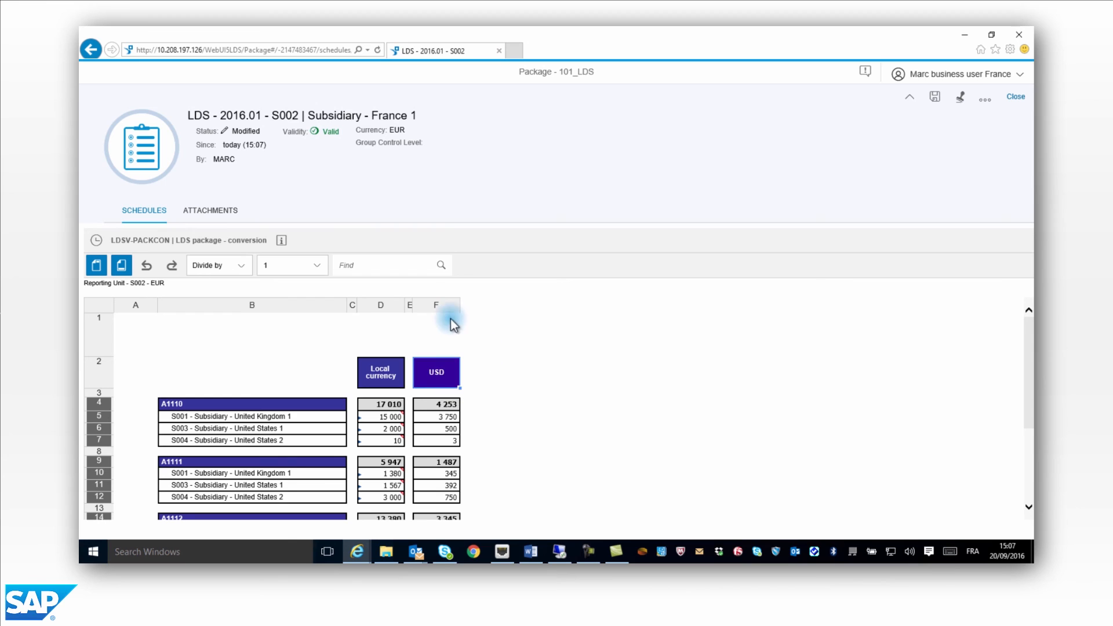
pyautogui.moveTo(121, 284)
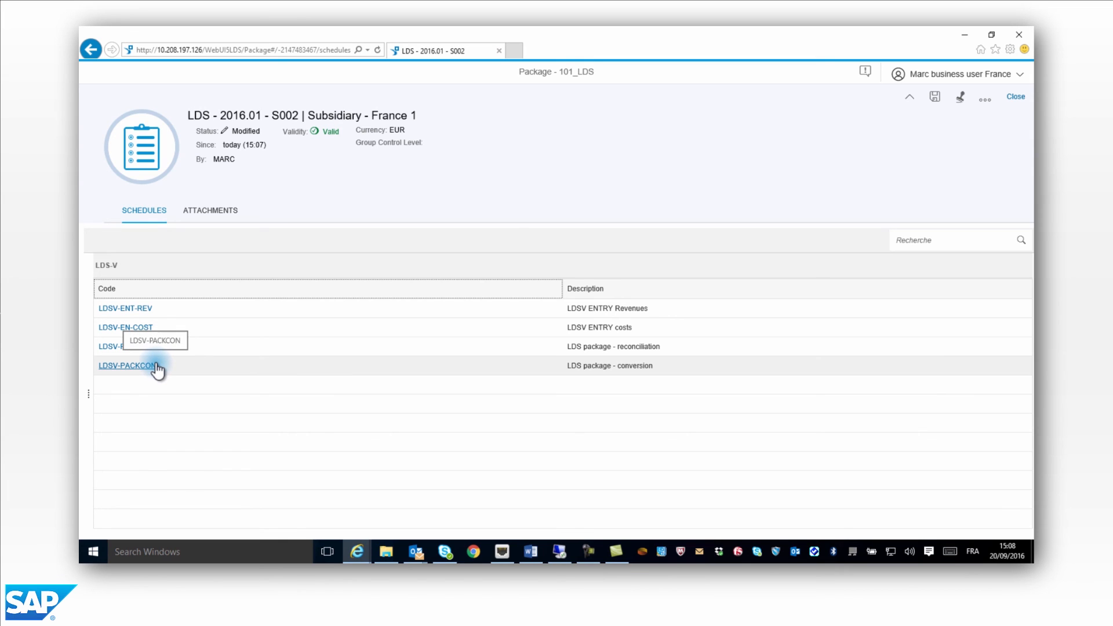
# Reopen LDSV-PACKCON with GBP entered as the exchange currency.
pyautogui.click(126, 365)
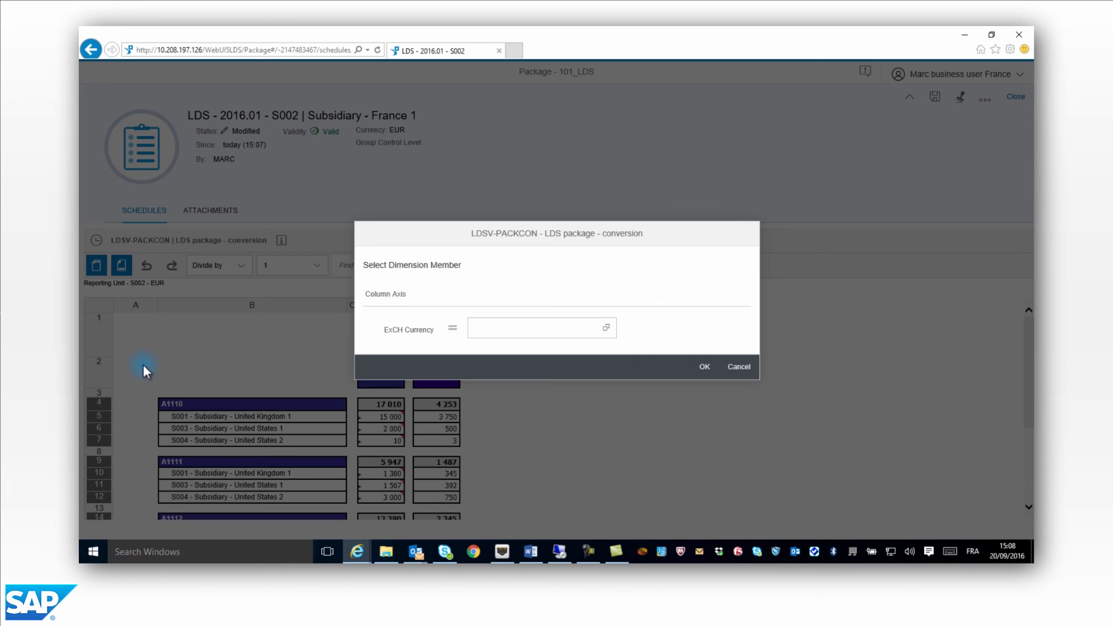
pyautogui.click(532, 328)
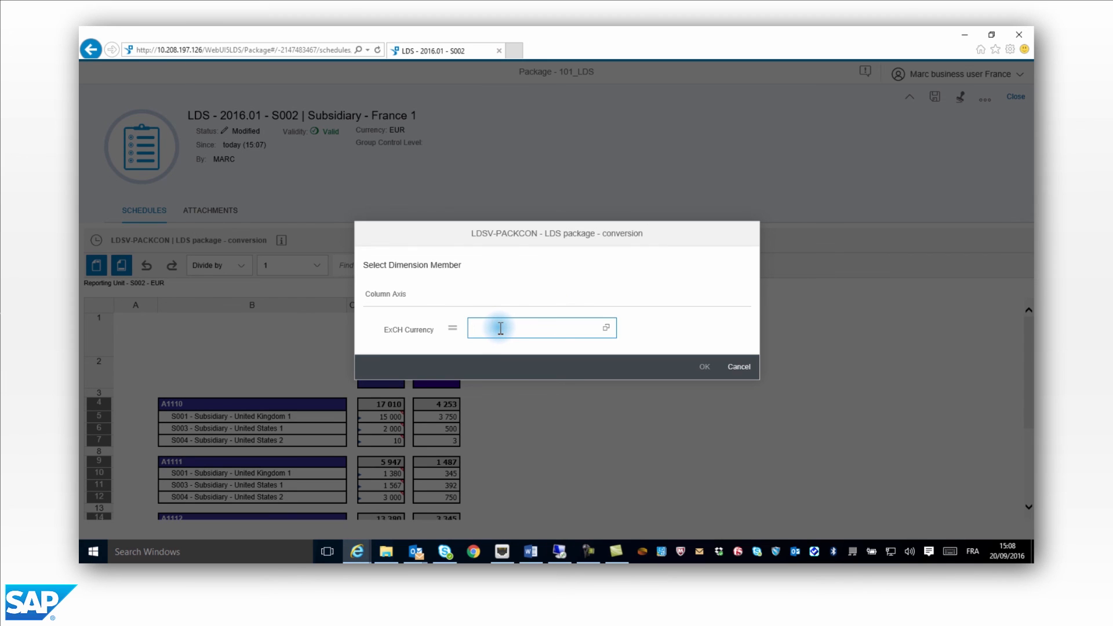
pyautogui.write('GBP')
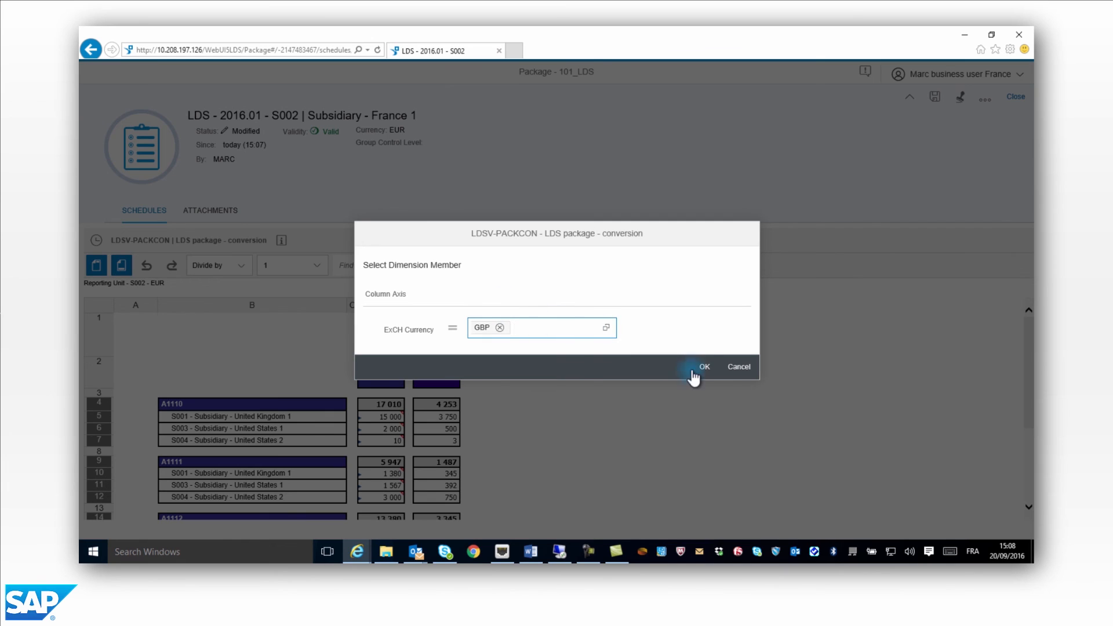
pyautogui.click(704, 366)
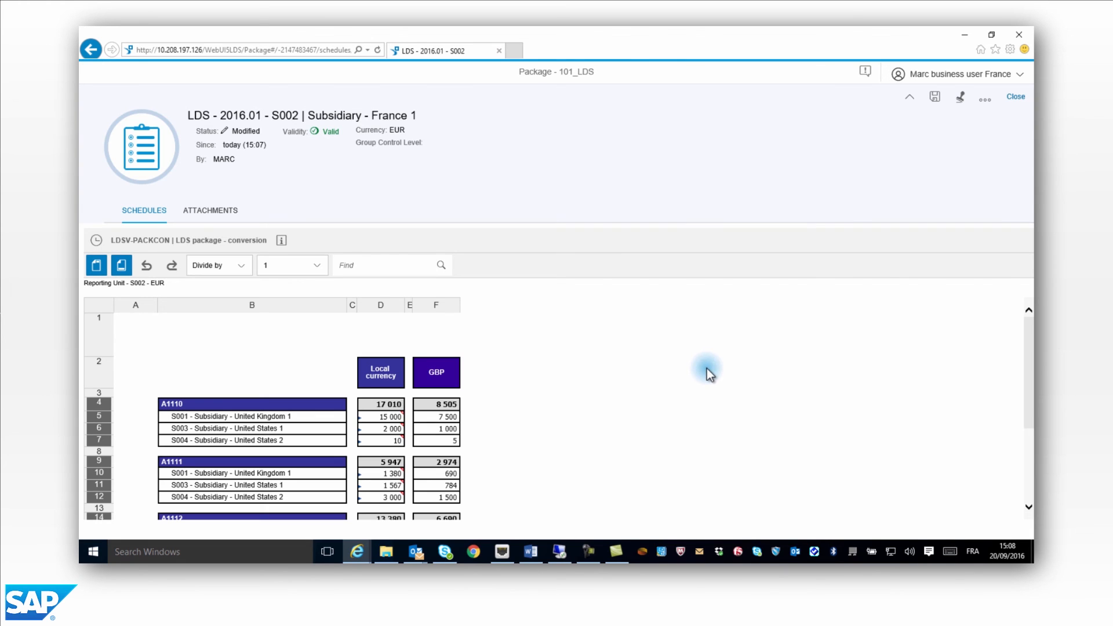